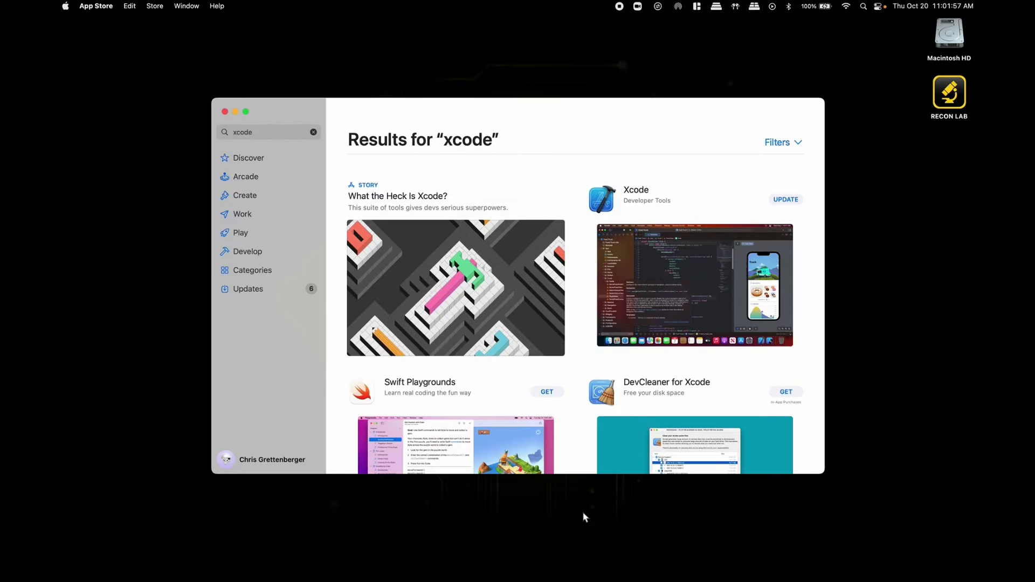
Step: Show the App Store Updates list with six pending updates including Xcode
click(246, 112)
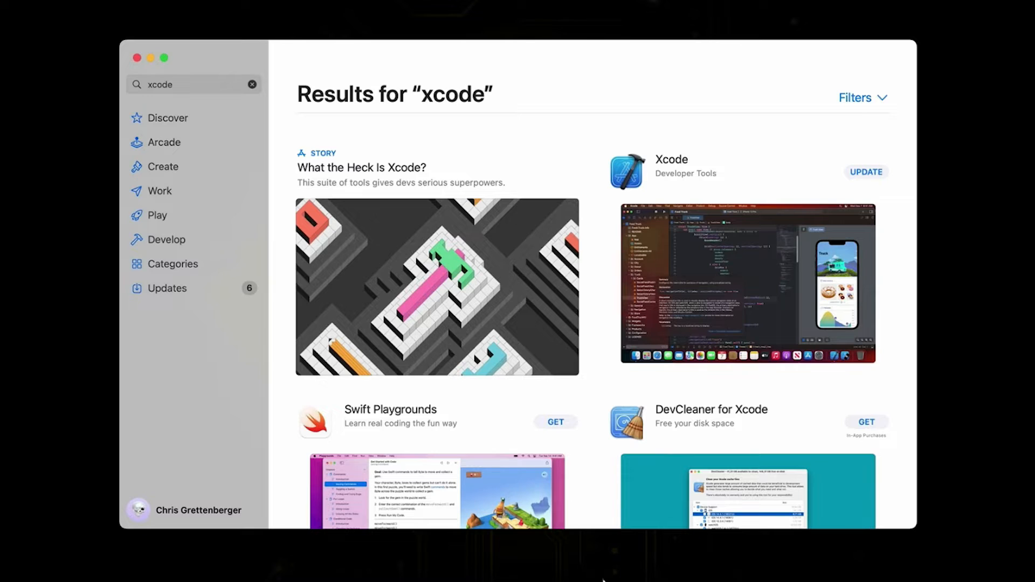
mouse_move(975, 264)
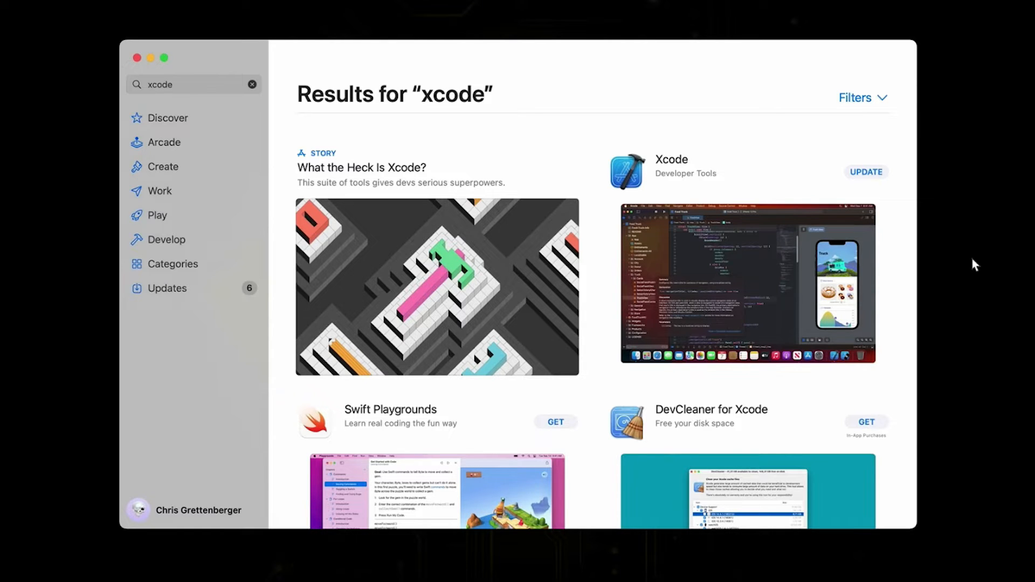
mouse_move(798, 185)
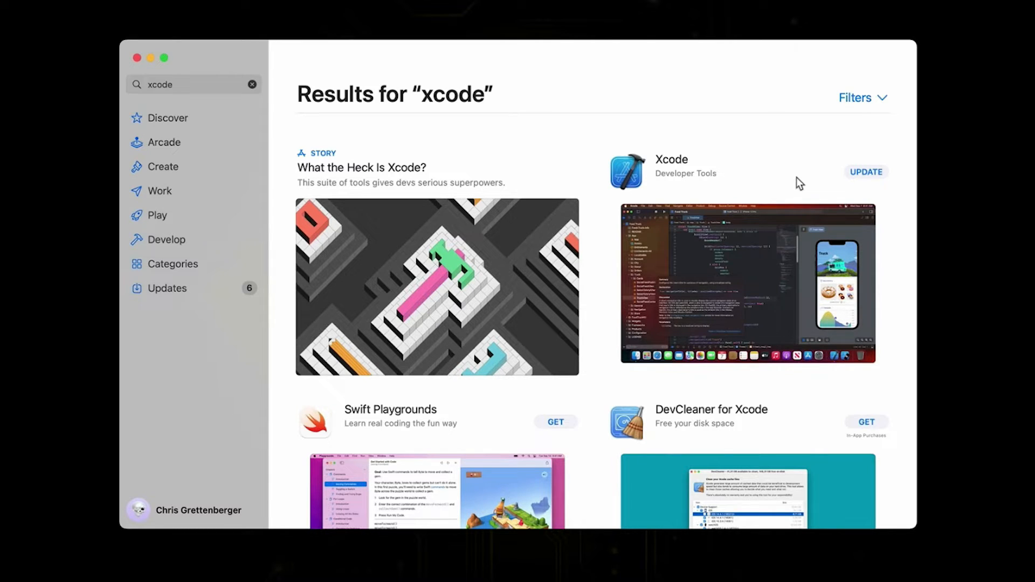
mouse_move(665, 199)
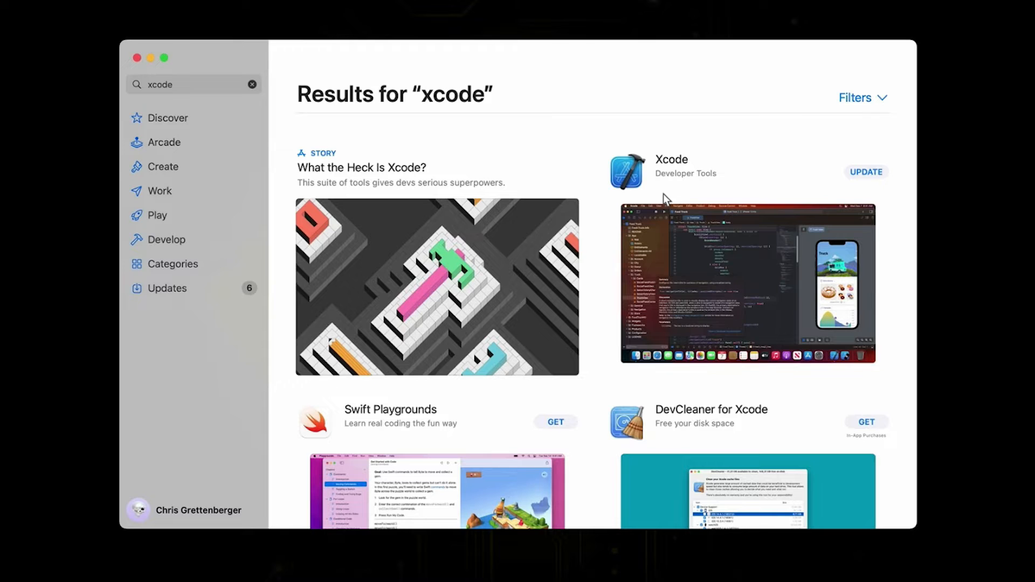
mouse_move(670, 170)
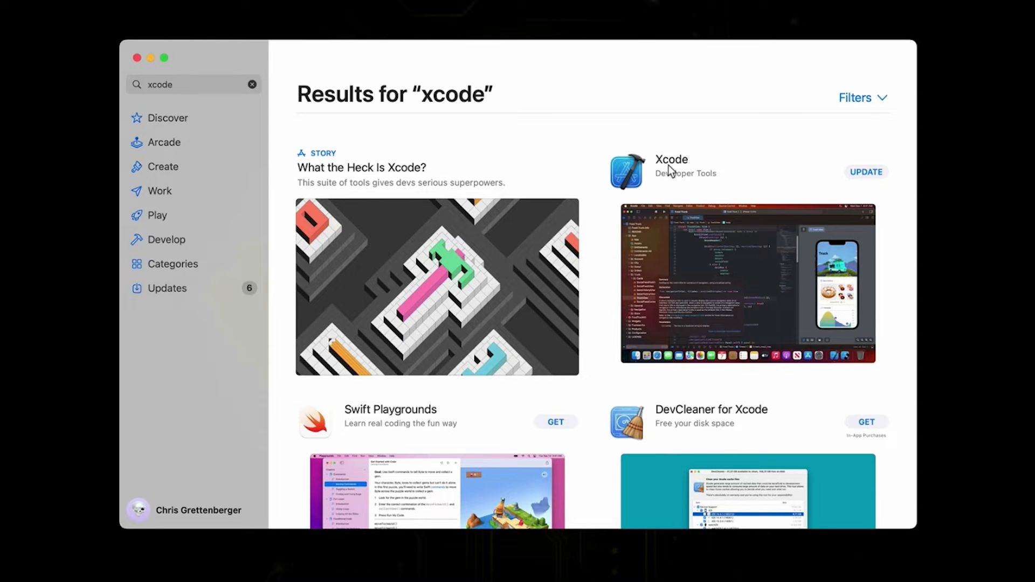
mouse_move(854, 187)
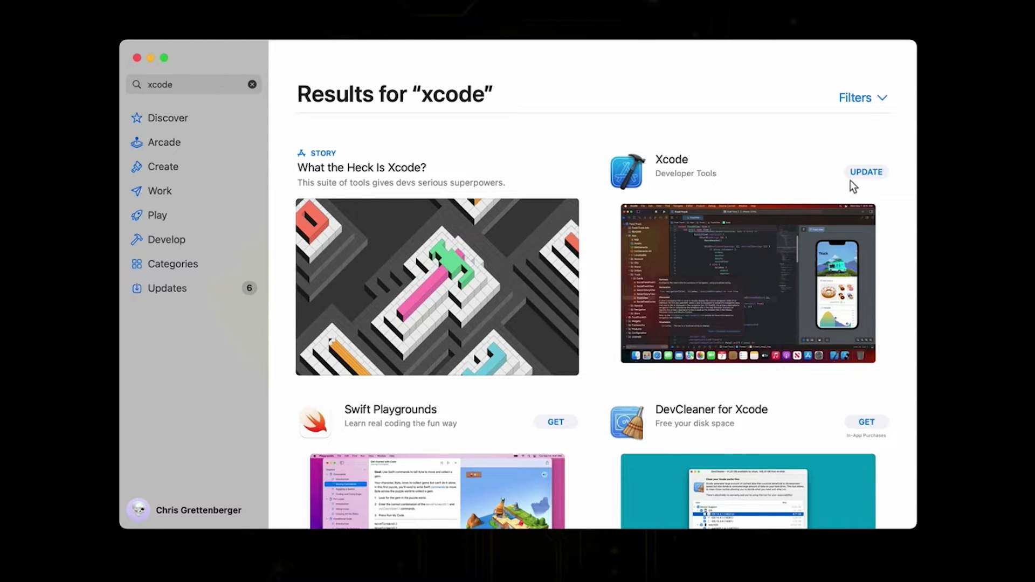
mouse_move(171, 297)
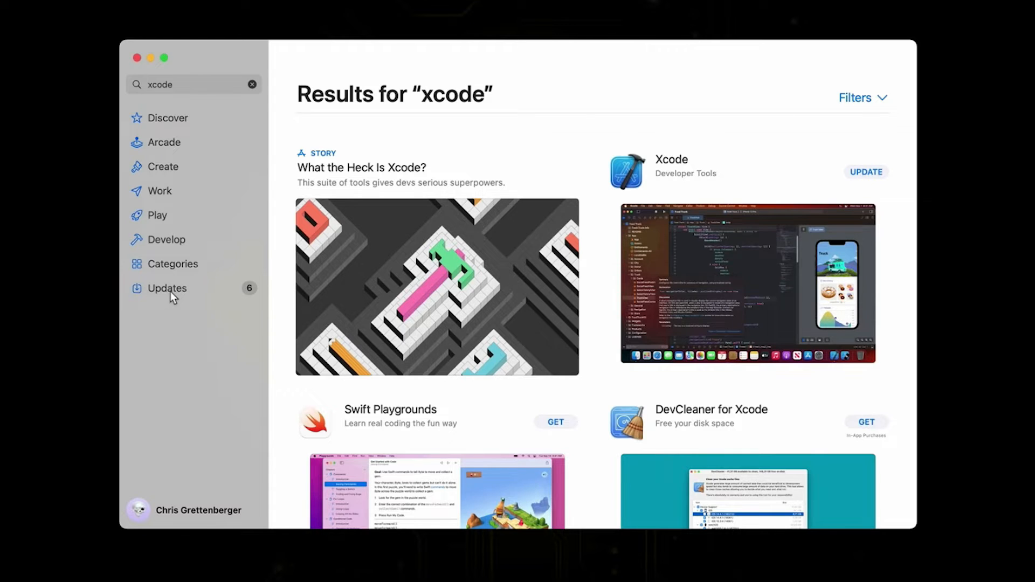
click(166, 288)
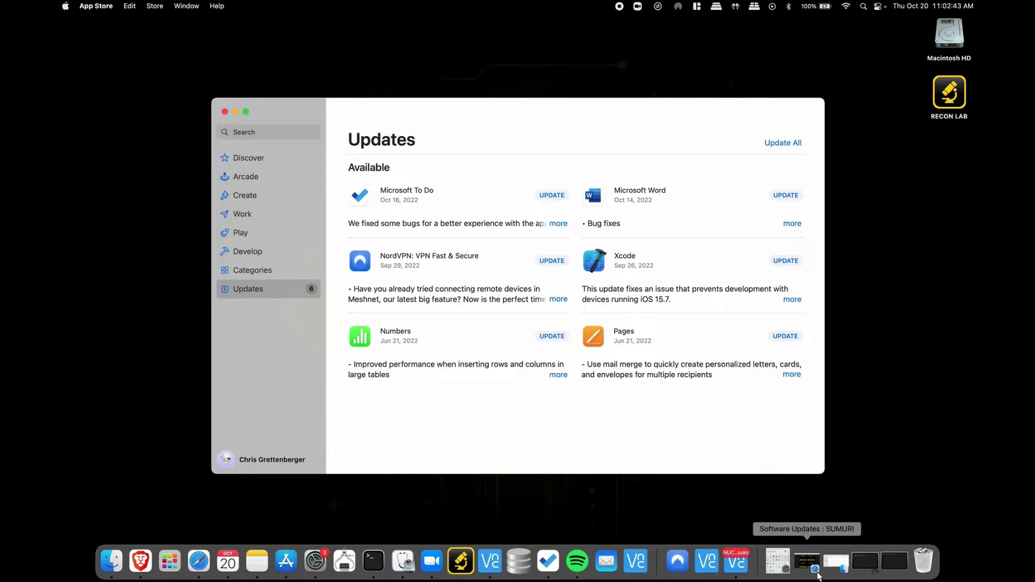
Step: Run xcode-select --install in Terminal to install the command line developer tools
click(373, 562)
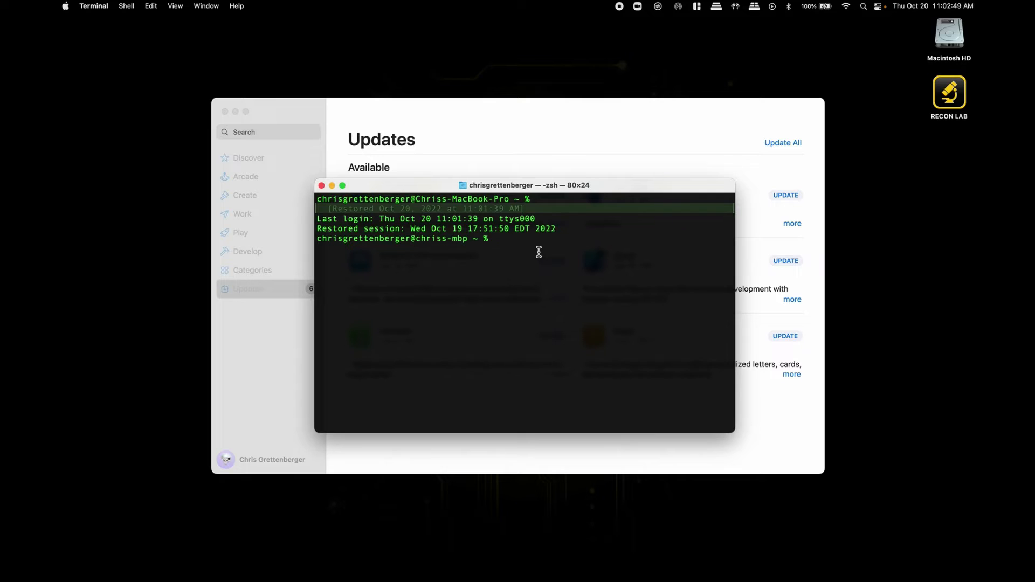
text(x)
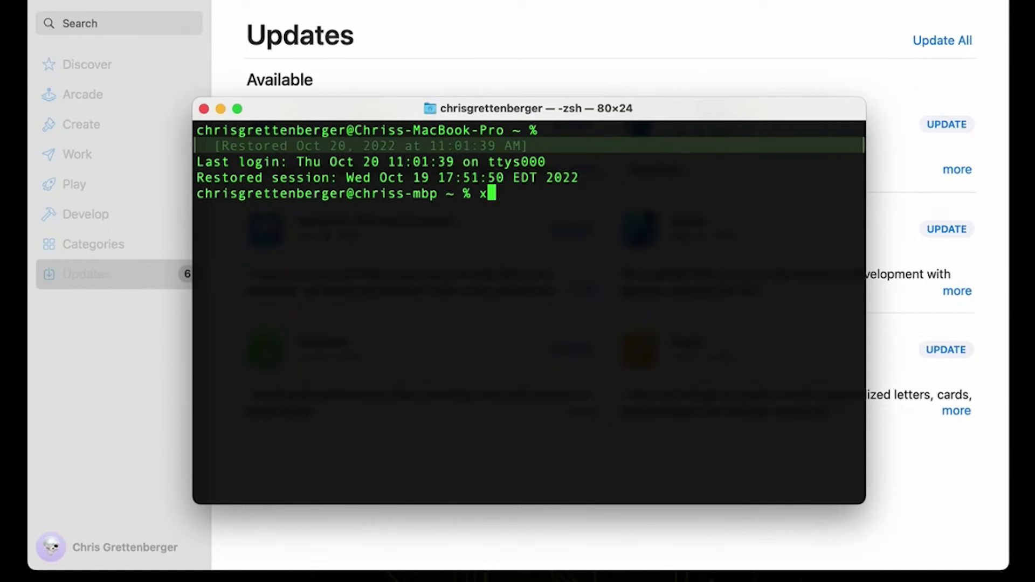
text(code-seelect)
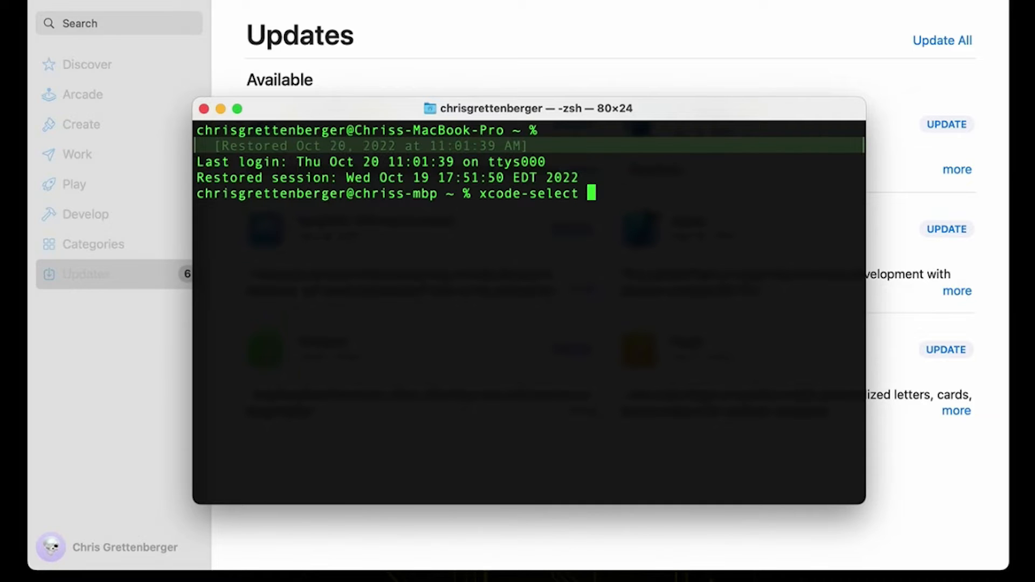
text(--i)
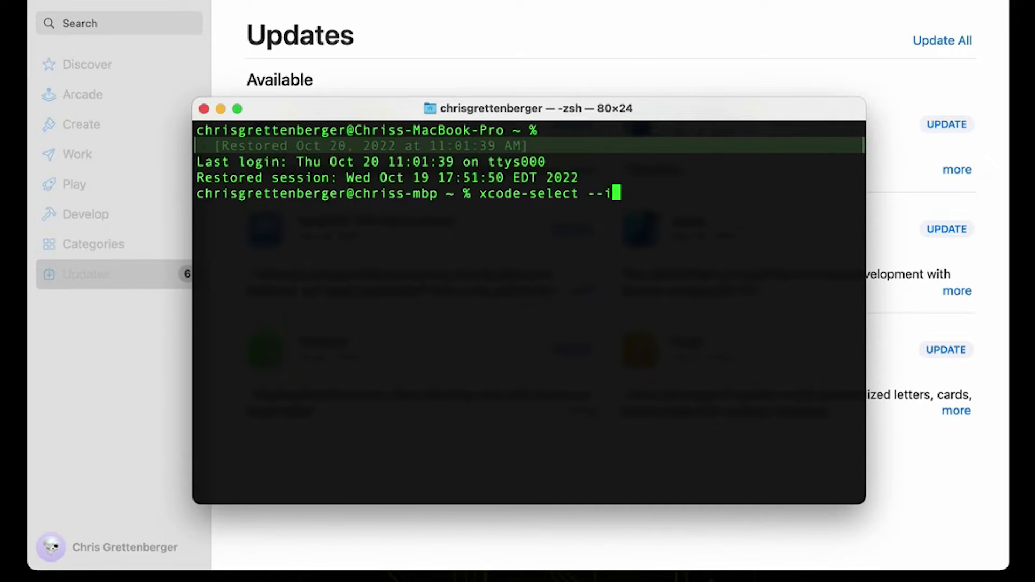
key(Return)
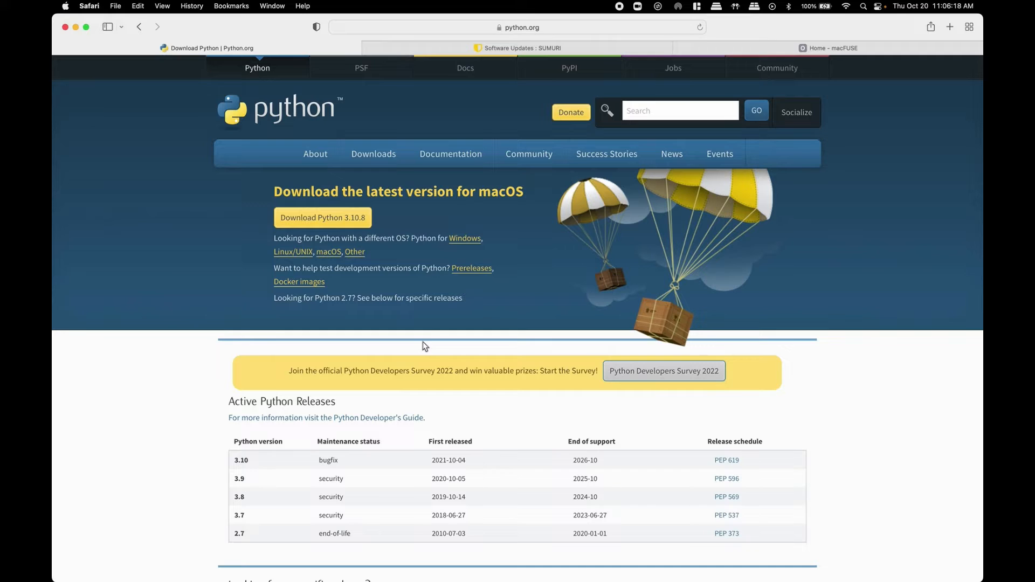
mouse_move(529, 7)
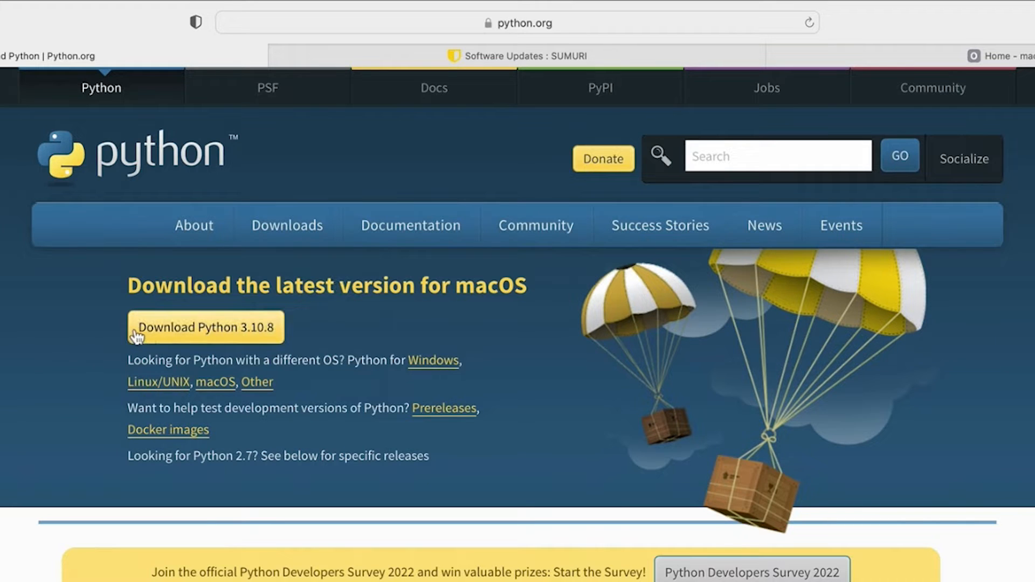
mouse_move(228, 336)
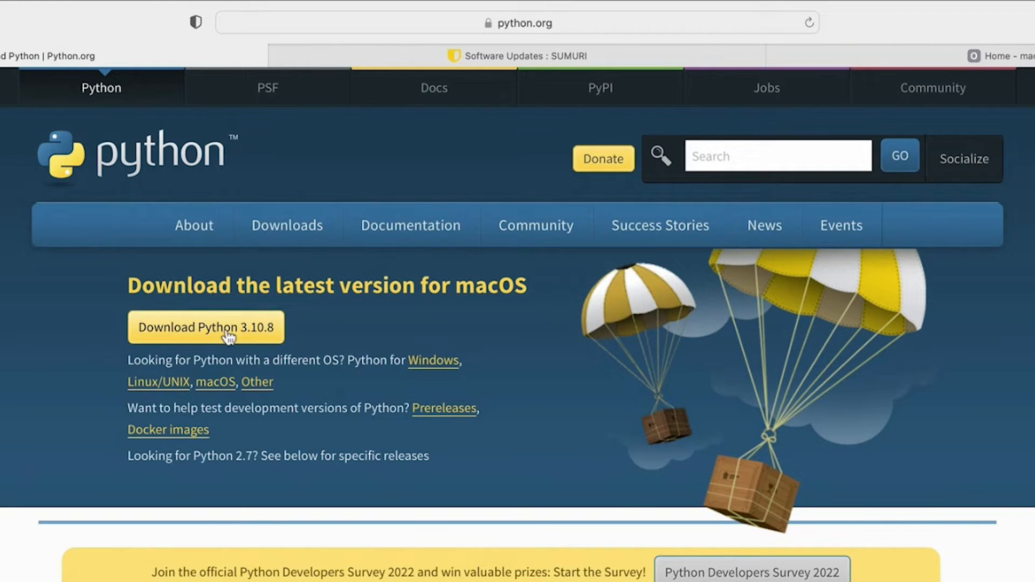
mouse_move(201, 344)
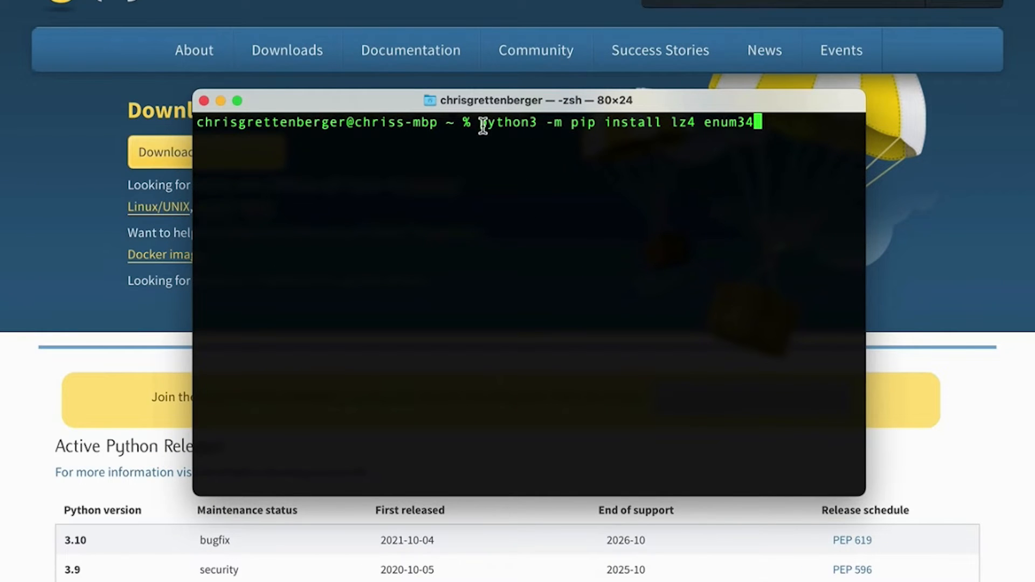
mouse_move(766, 124)
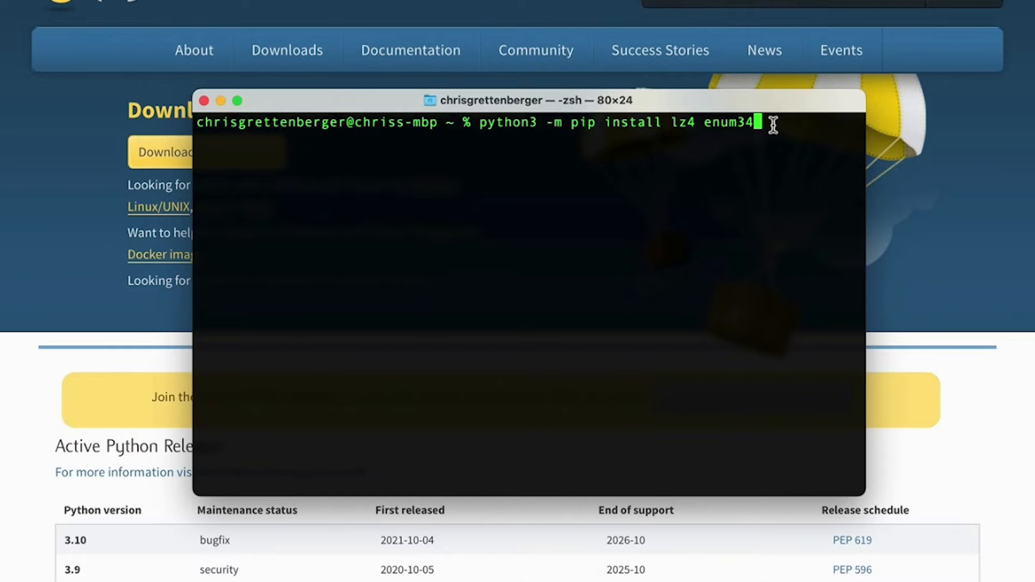
mouse_move(487, 124)
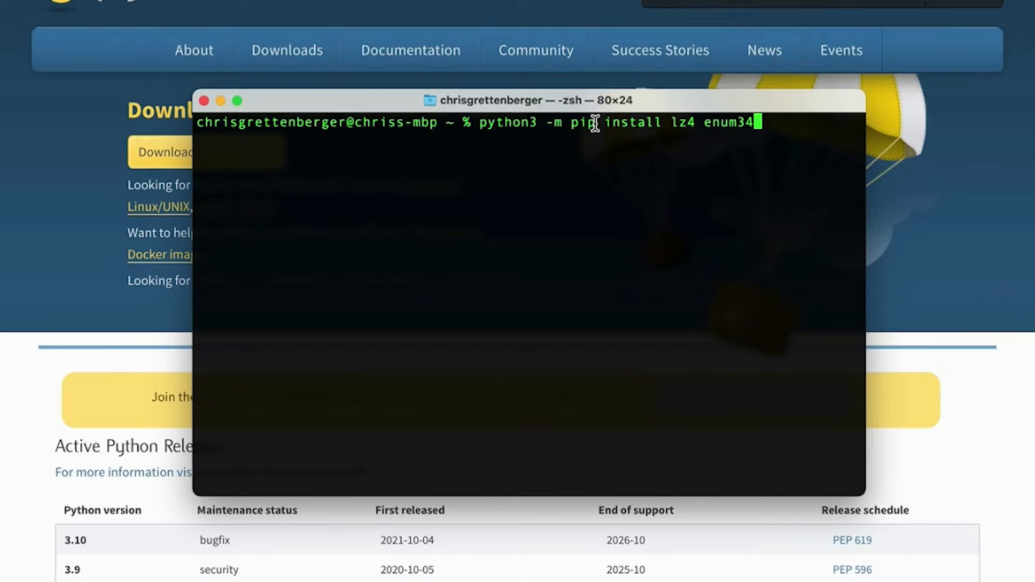
mouse_move(707, 122)
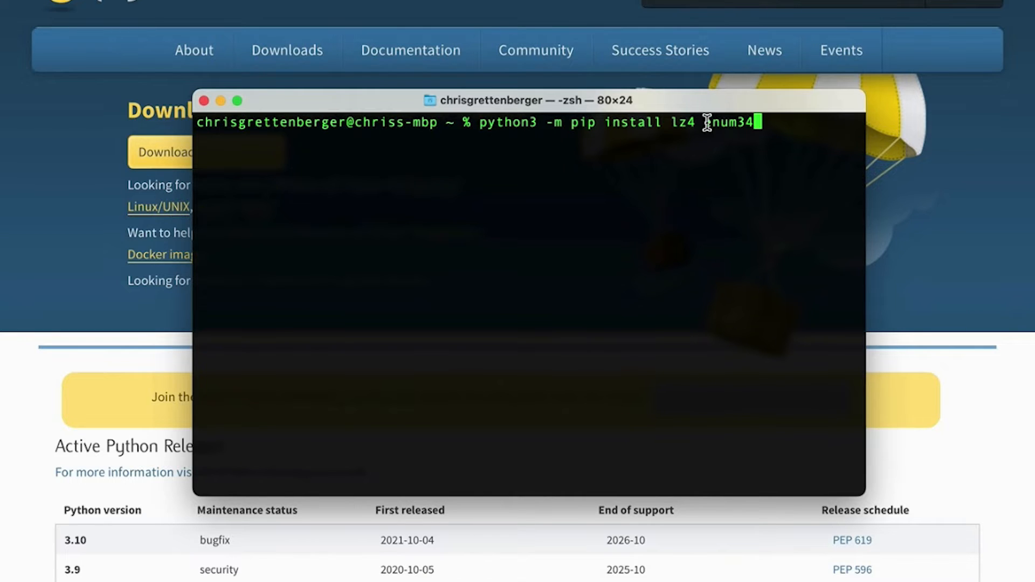
Step: Run python3 -m pip install lz4 enum34, which reports both already satisfied
text(e)
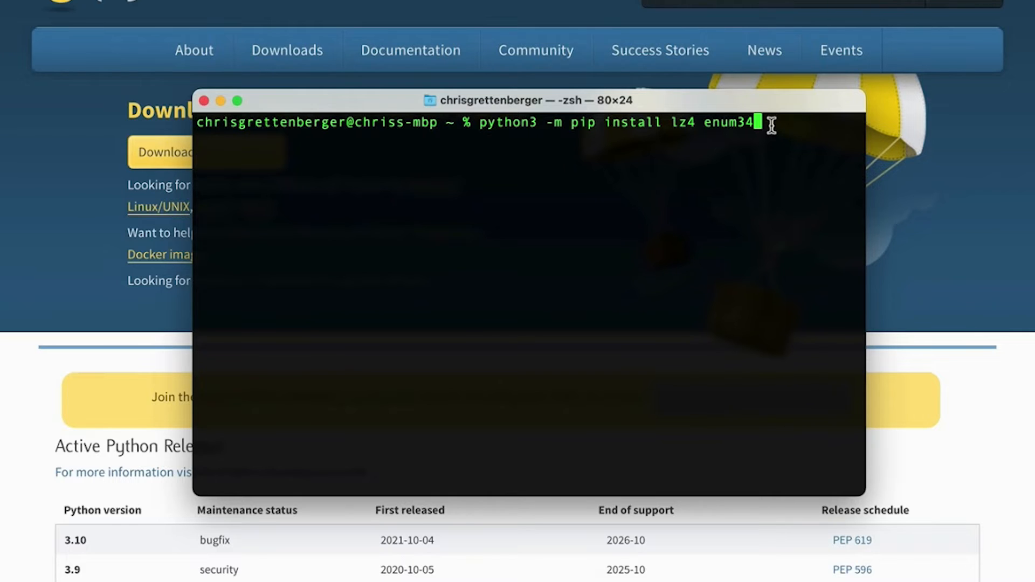
key(Return)
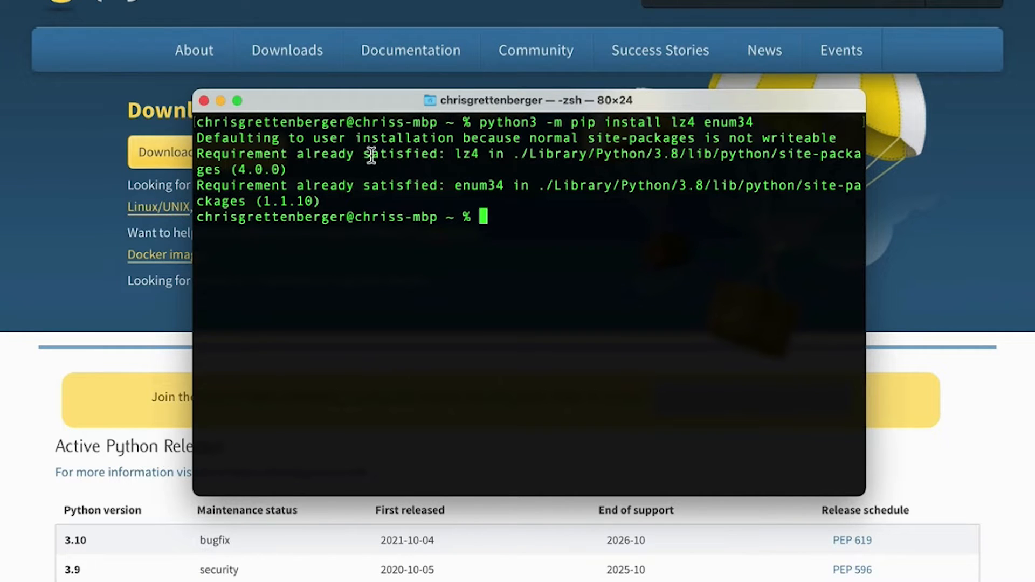
mouse_move(314, 166)
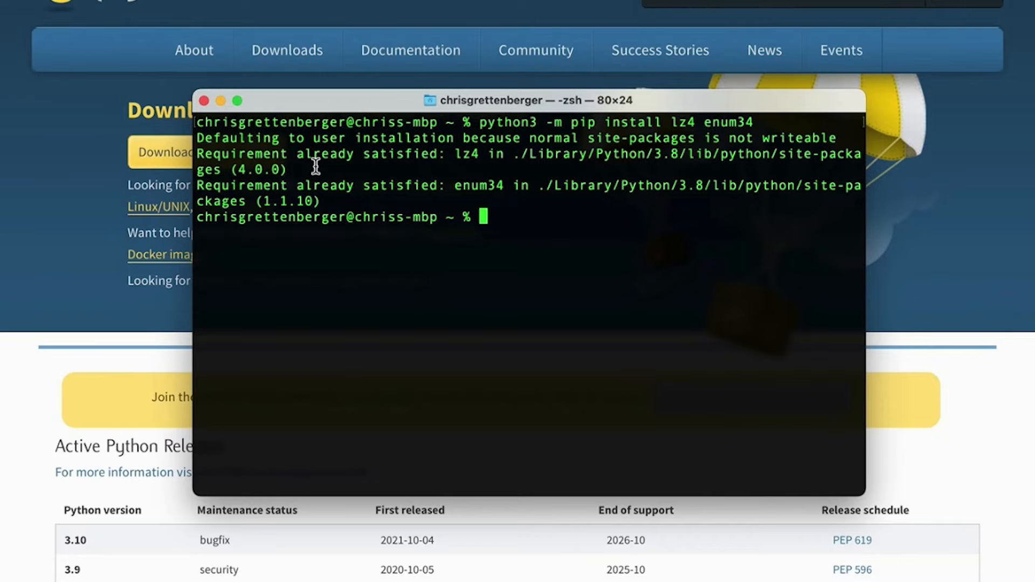
mouse_move(357, 203)
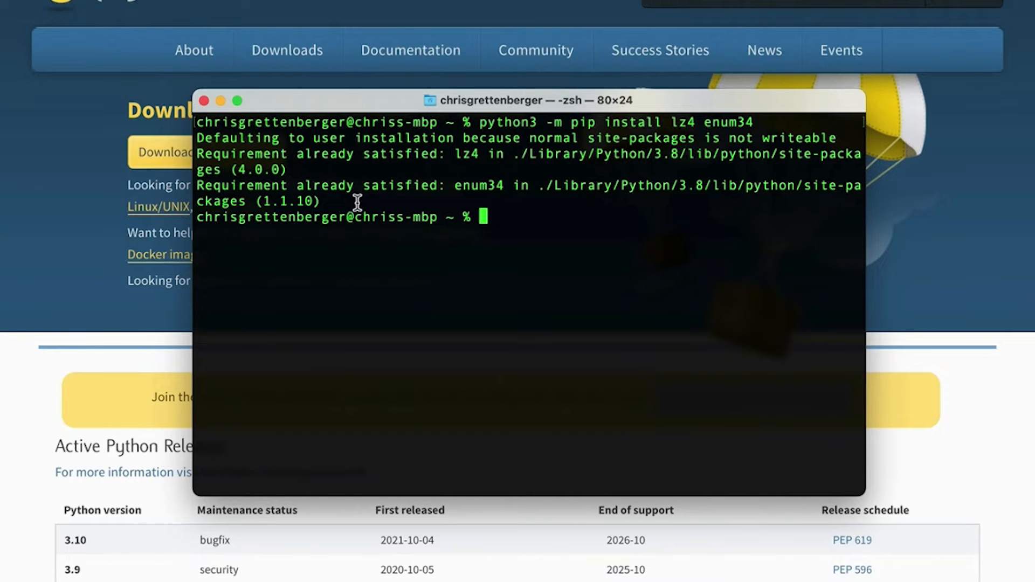
mouse_move(528, 226)
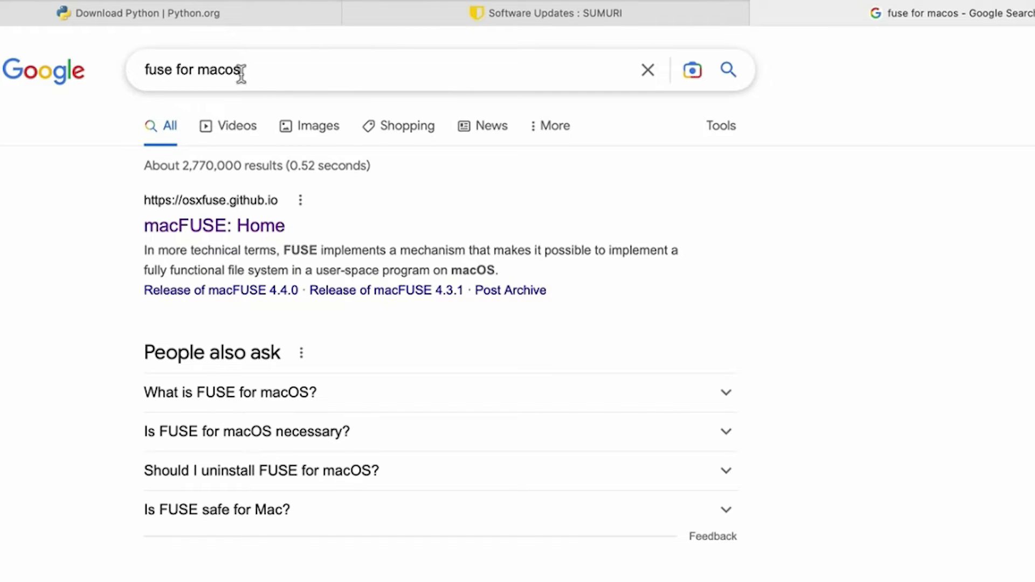
mouse_move(214, 225)
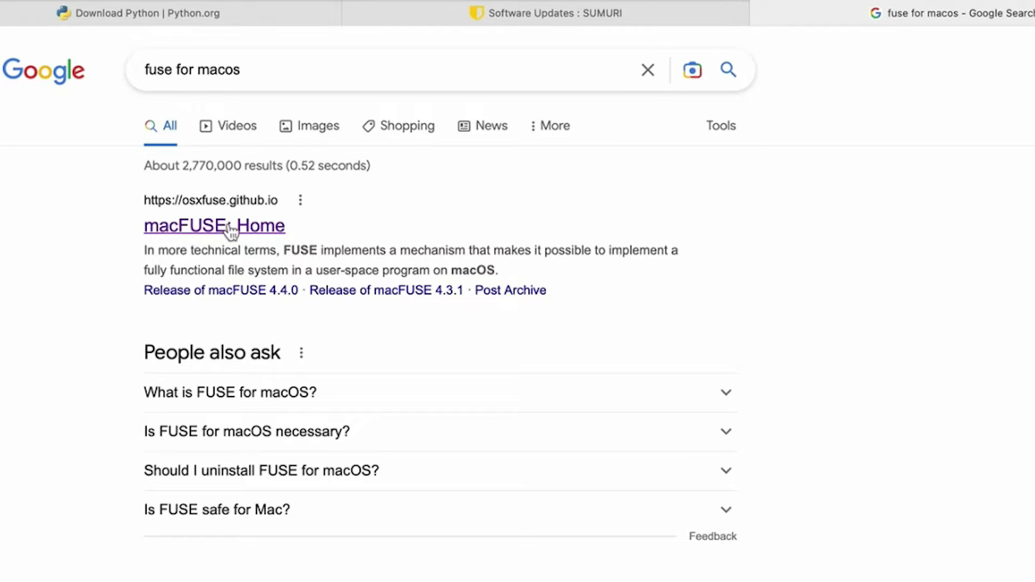
Step: Open the macFUSE home page from the Google results, showing release 4.4.1
click(214, 226)
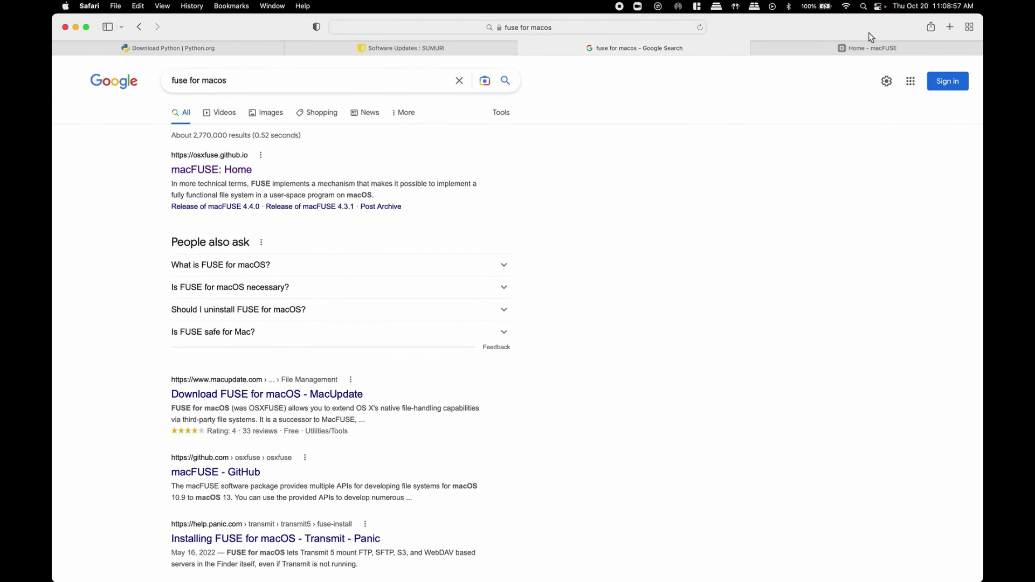
click(211, 168)
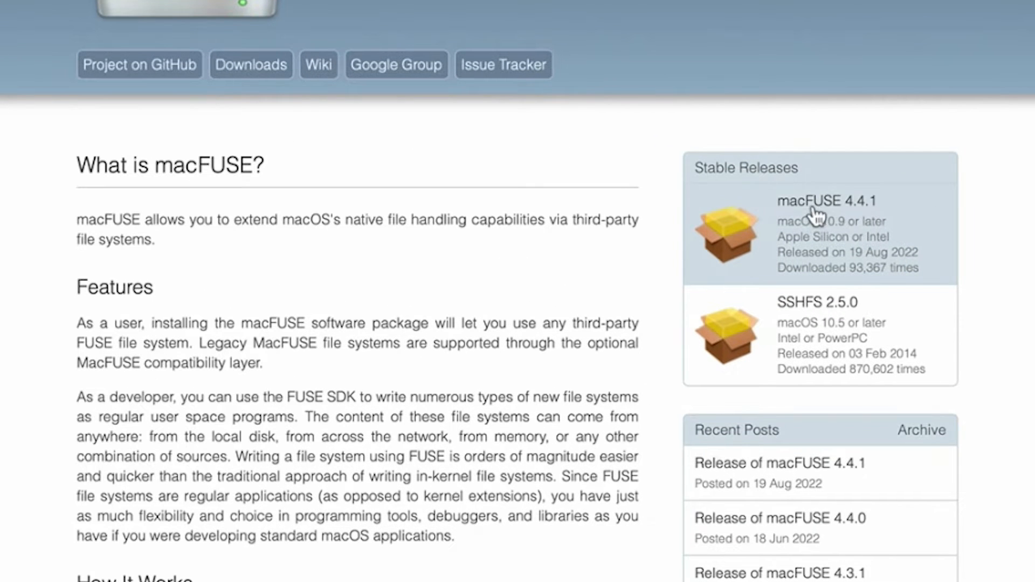
mouse_move(838, 259)
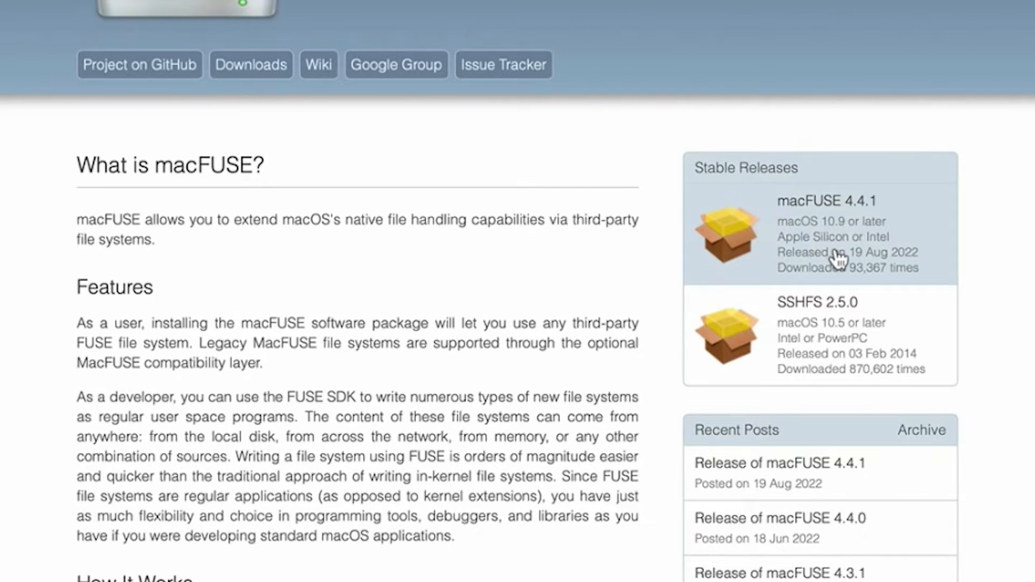
mouse_move(919, 220)
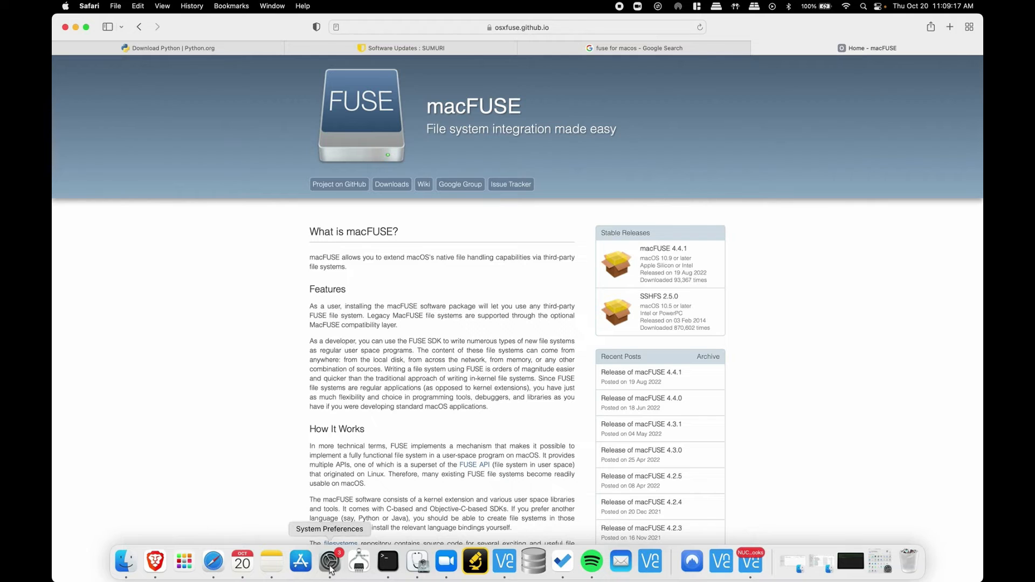
Step: Open the macFUSE pane in System Preferences showing version 4.4.1 installed
click(329, 562)
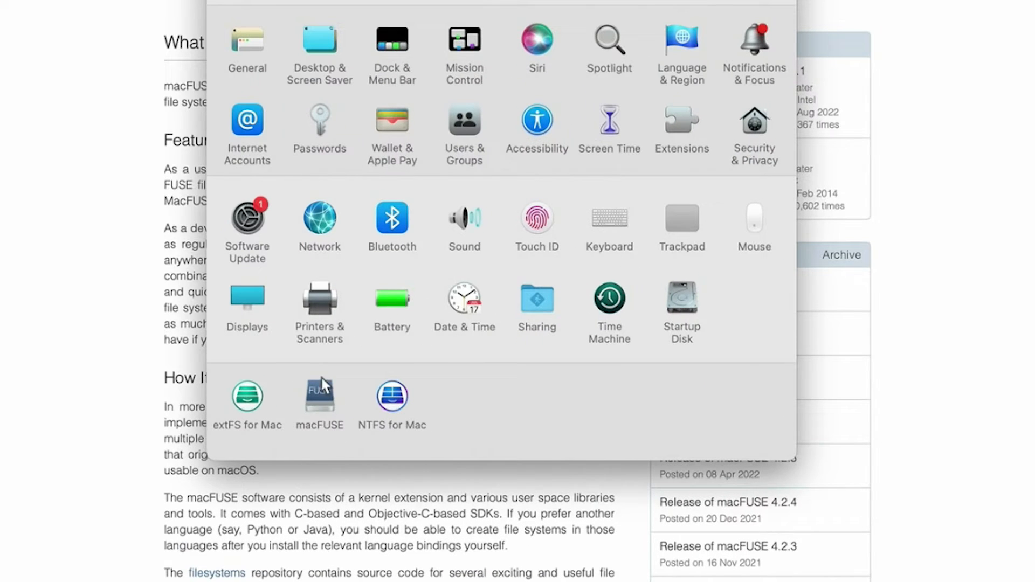
mouse_move(323, 442)
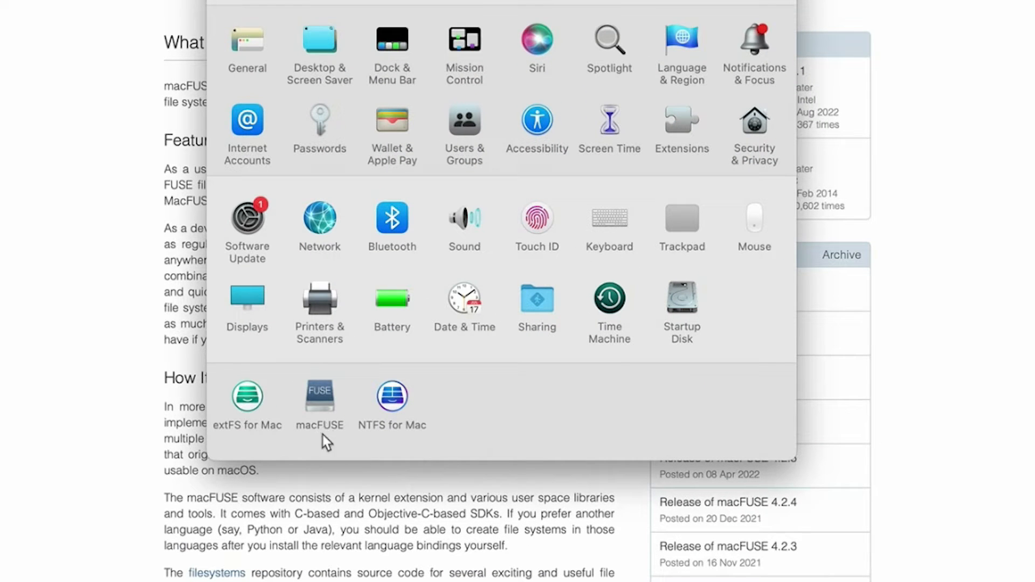
mouse_move(321, 410)
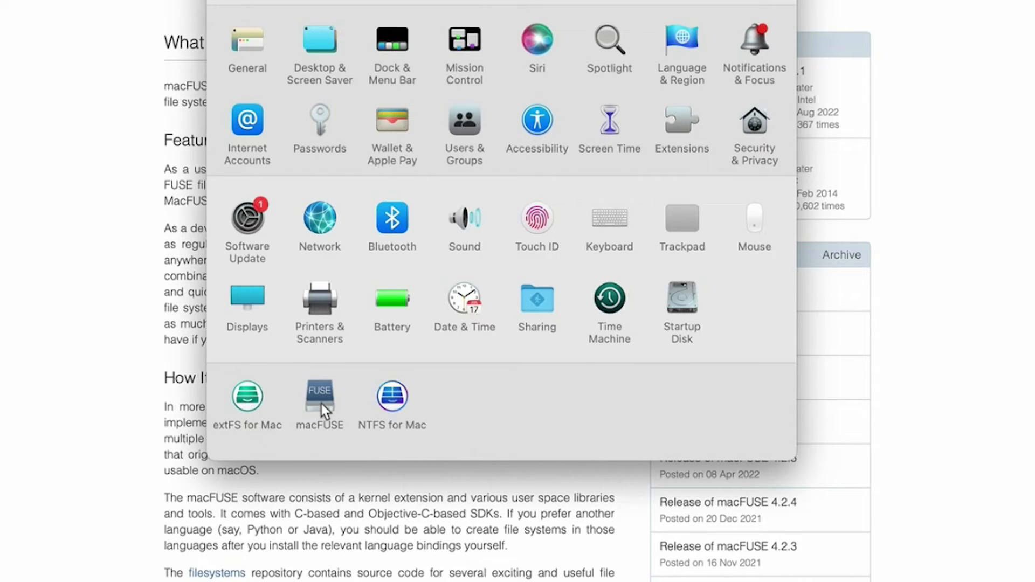
click(320, 403)
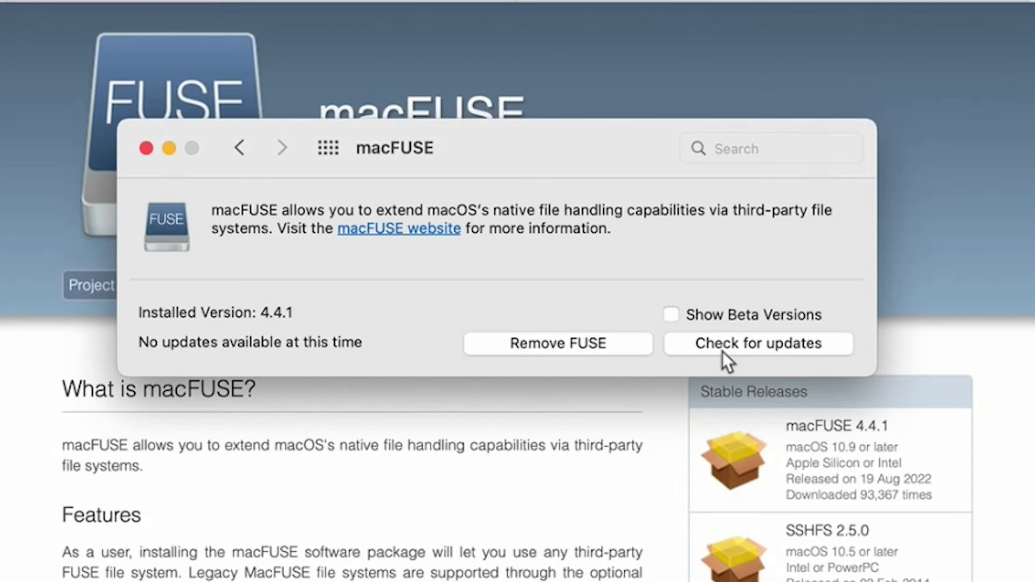
mouse_move(754, 356)
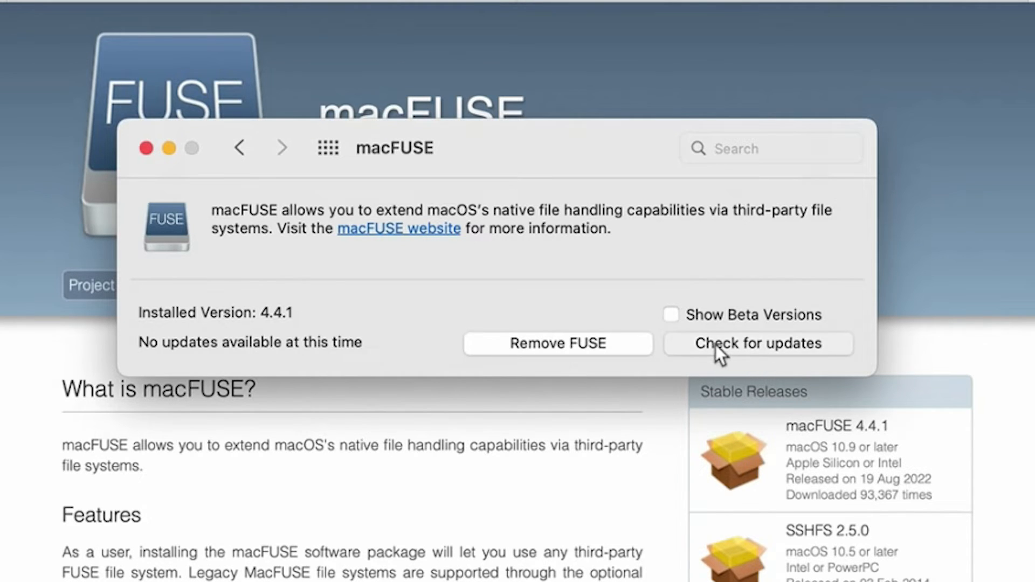
mouse_move(350, 346)
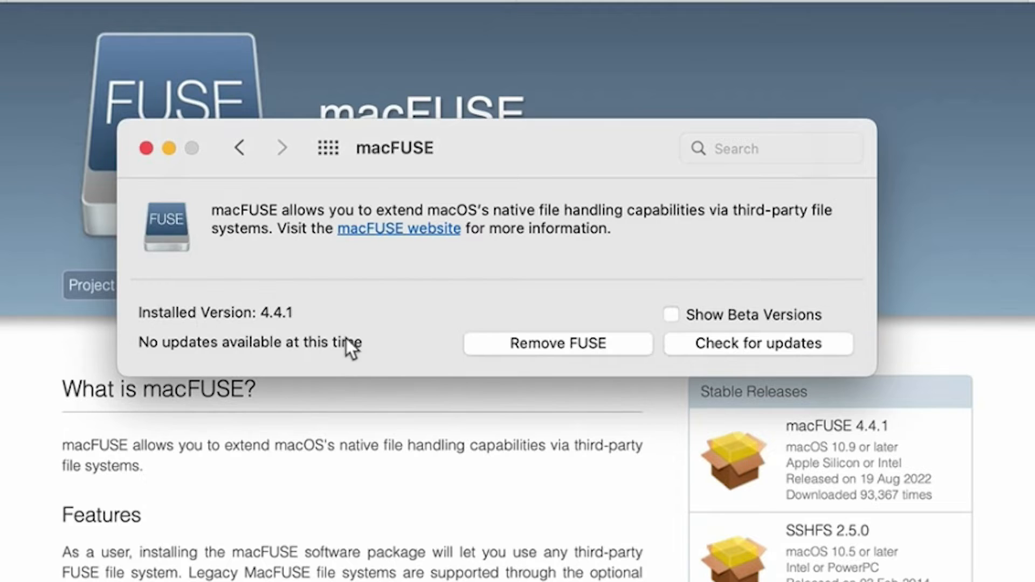
mouse_move(401, 356)
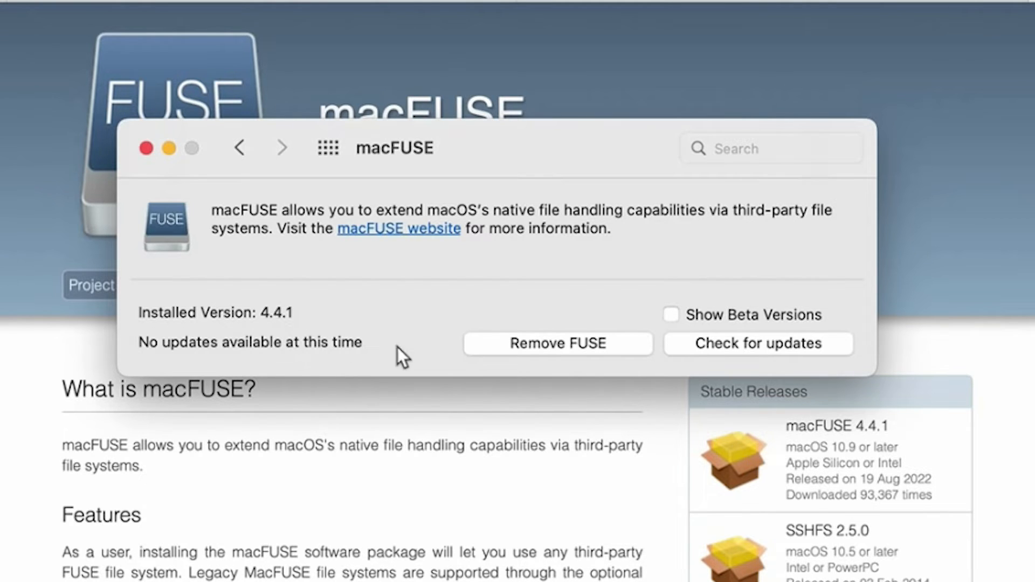
mouse_move(370, 357)
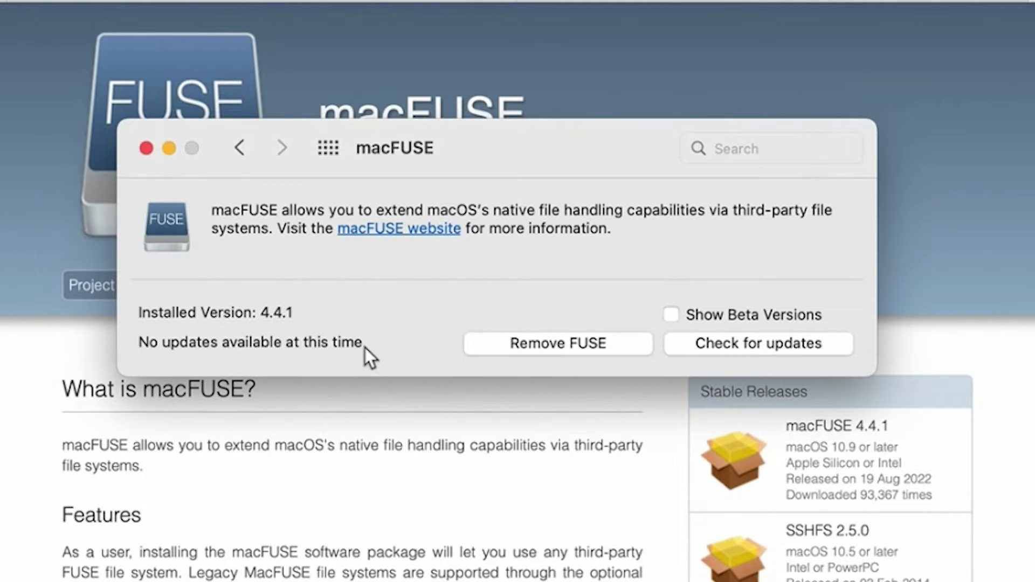
mouse_move(383, 356)
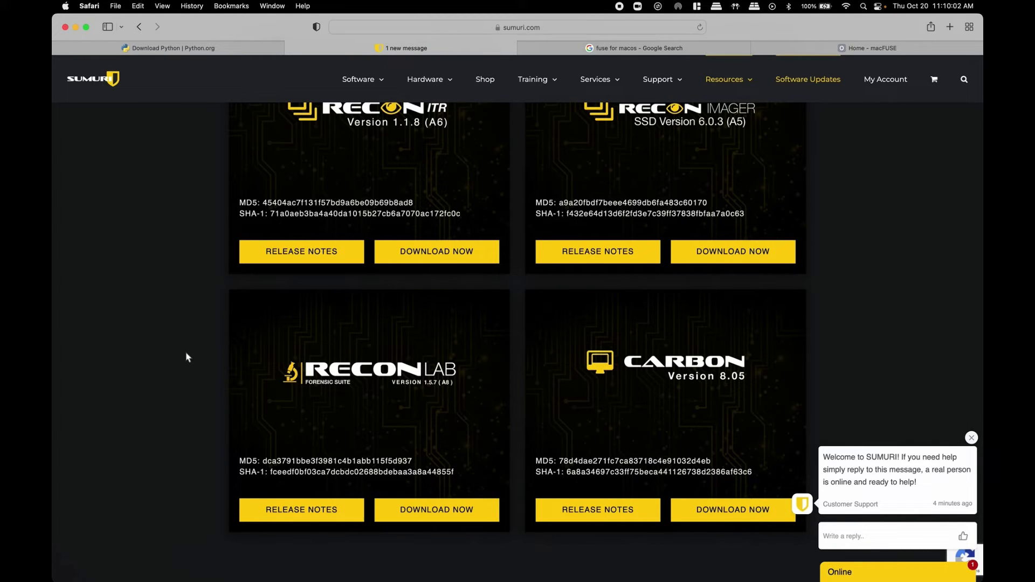
Step: Download RECON LAB Forensic Suite 1.5.7 from the Sumuri Software Updates page
scroll(up, 3)
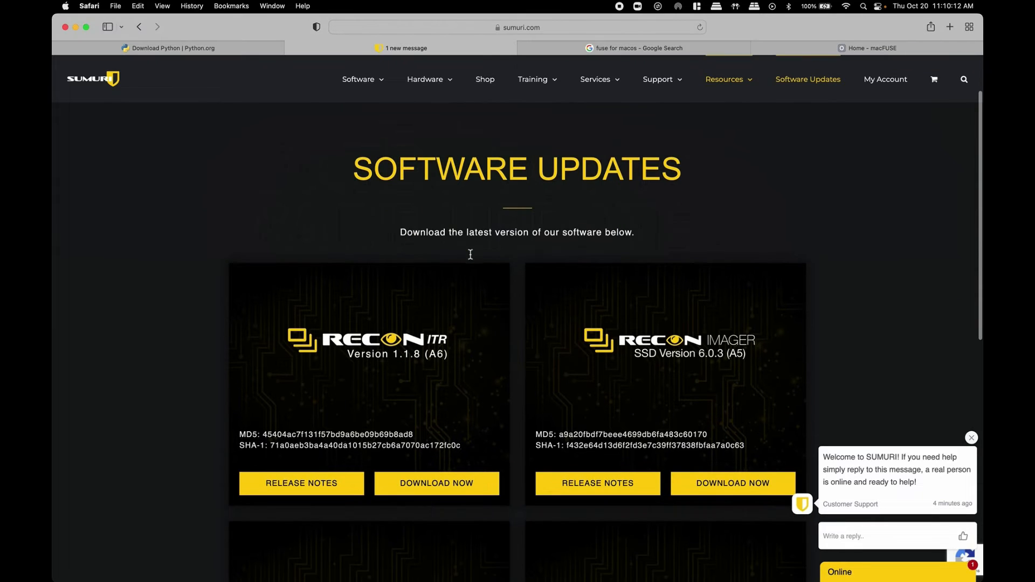
scroll(down, 3)
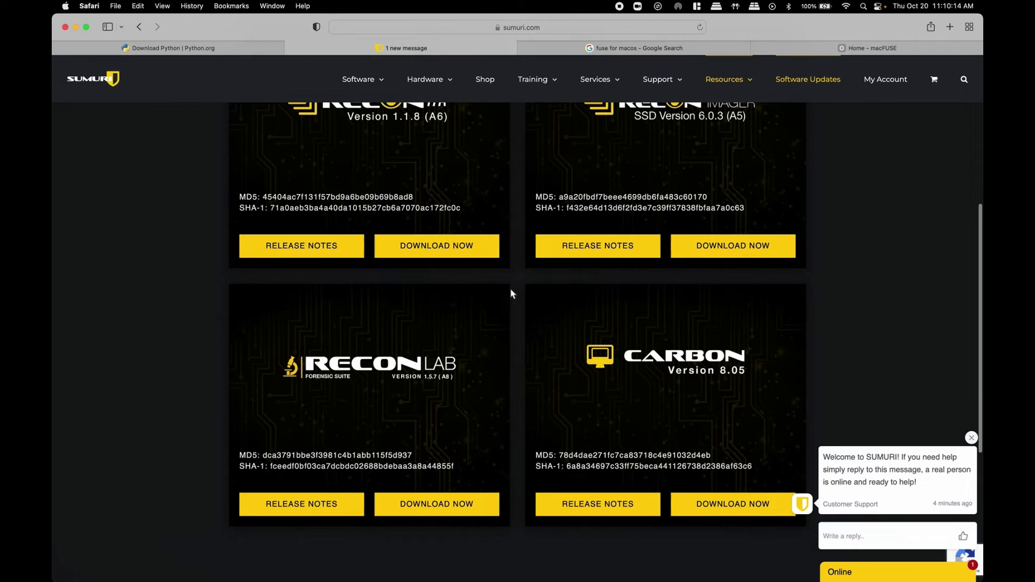
scroll(down, 3)
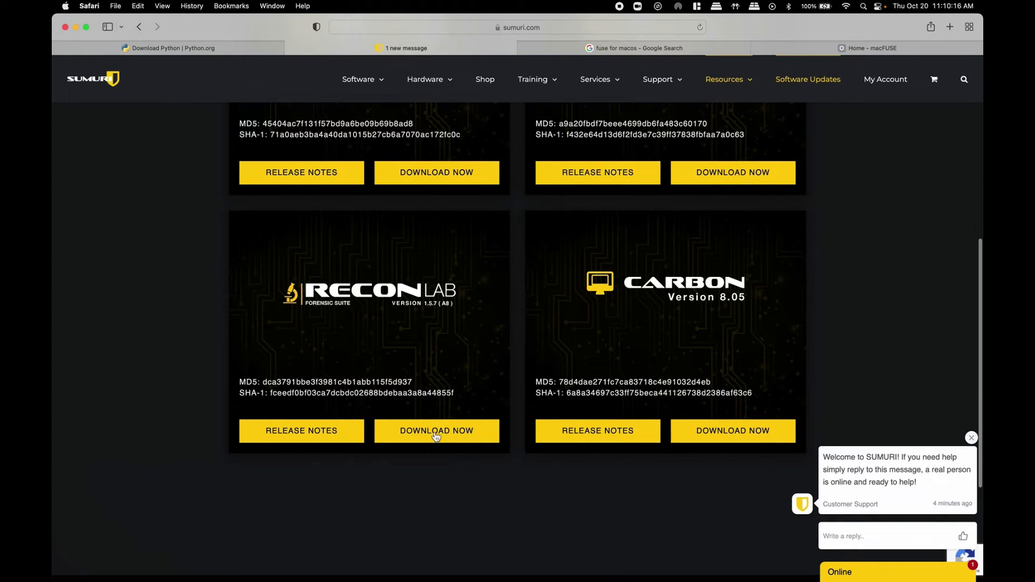
click(436, 431)
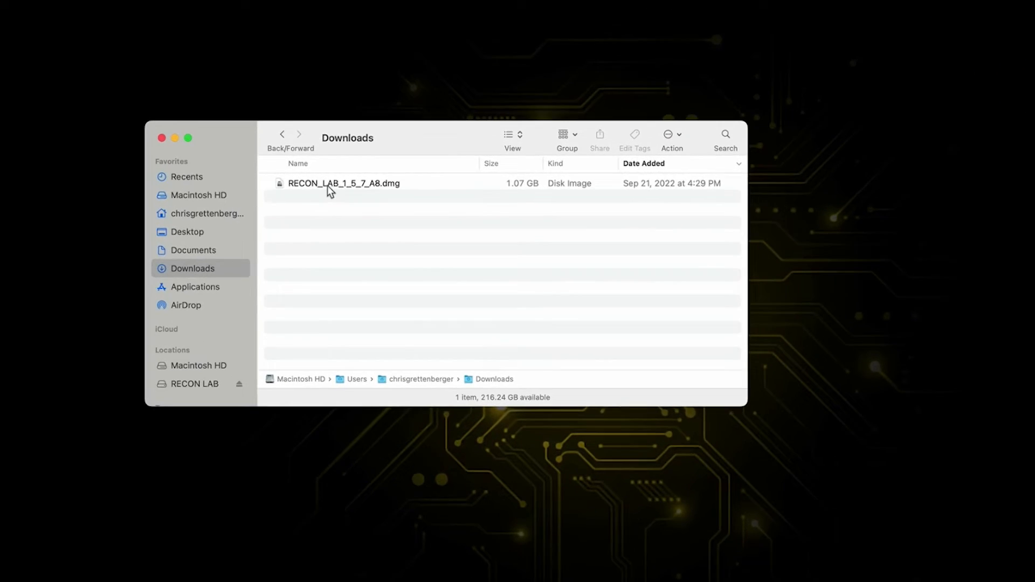
Step: Mount RECON_LAB_1_5_7_A8.dmg and launch RECON_LAB_INSTALLER.app from the volume
click(343, 183)
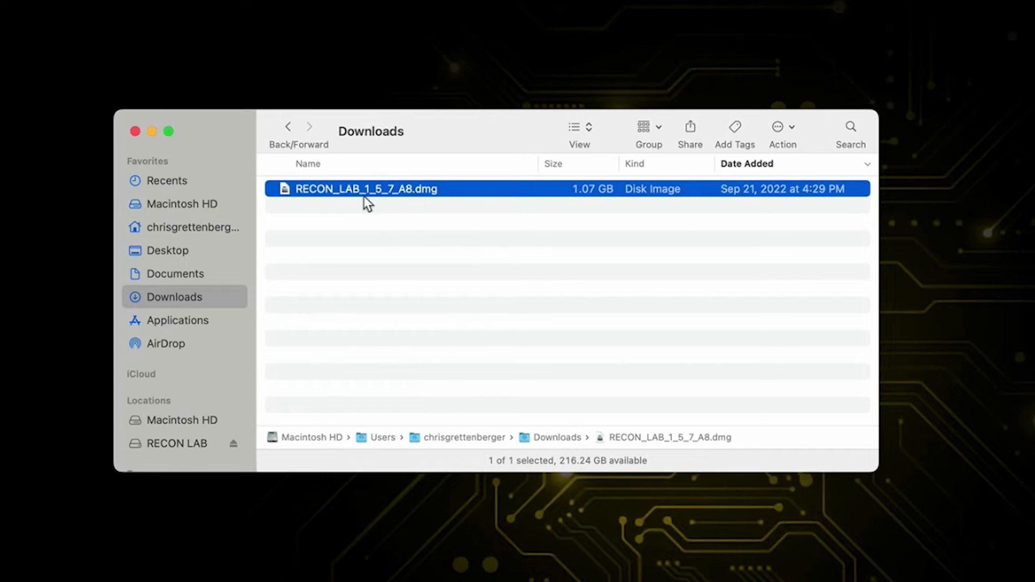
mouse_move(356, 201)
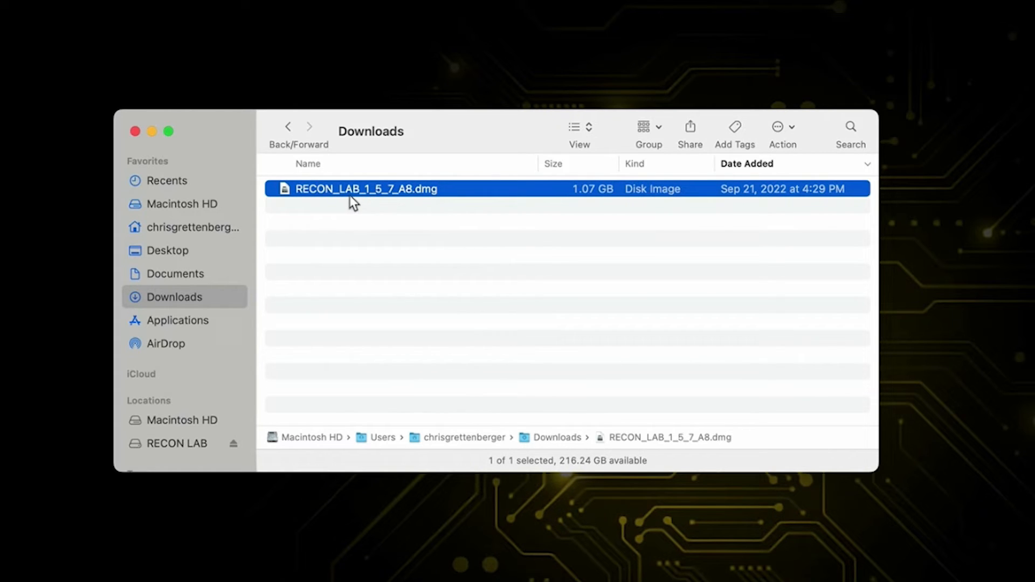
mouse_move(388, 197)
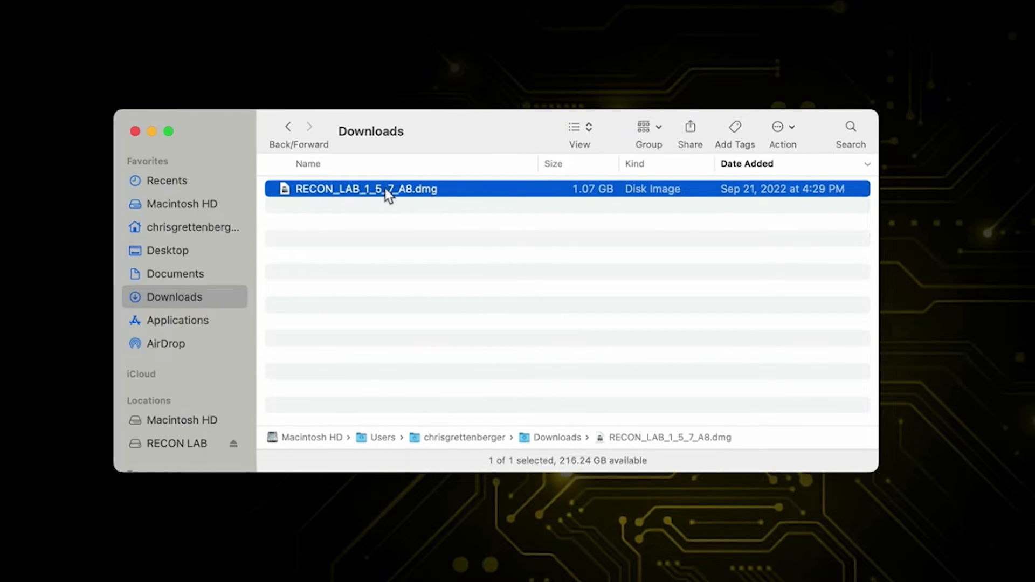
double_click(367, 188)
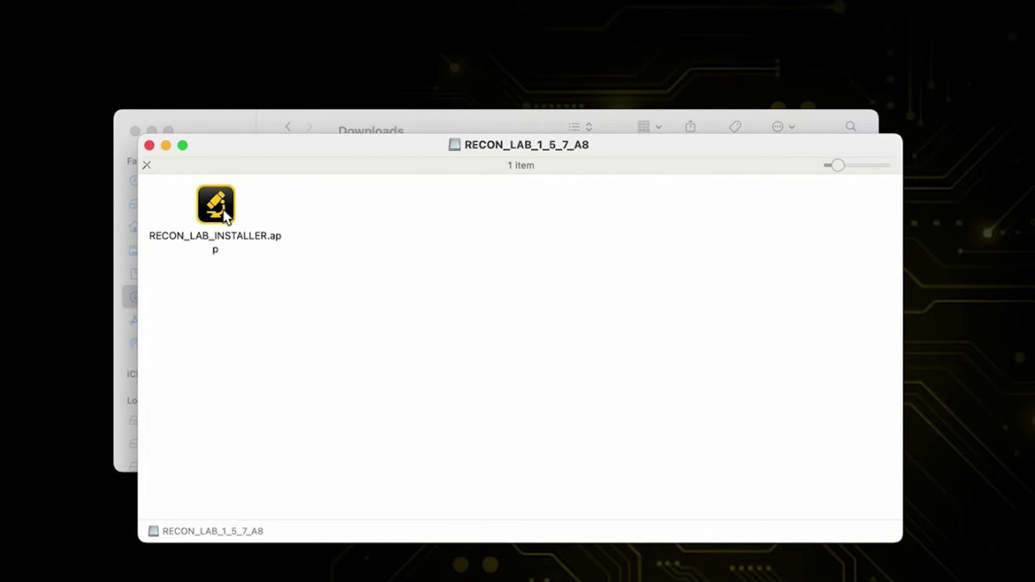
click(215, 205)
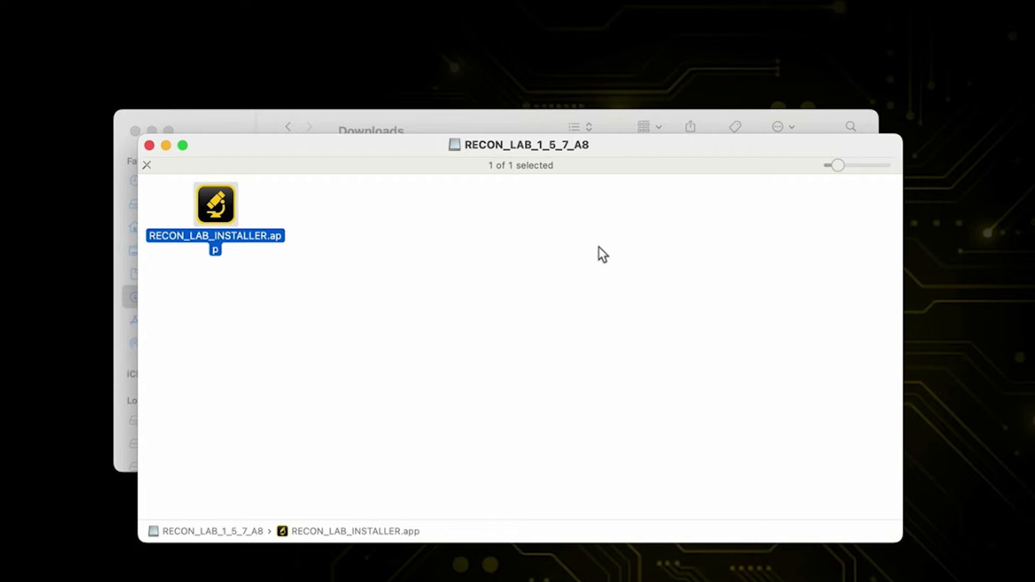
double_click(215, 203)
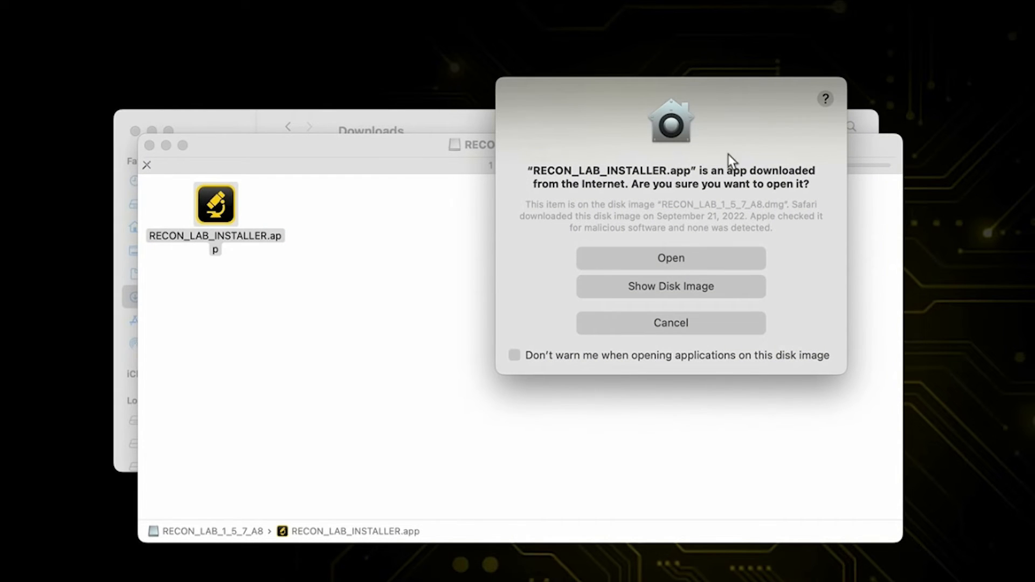
mouse_move(578, 200)
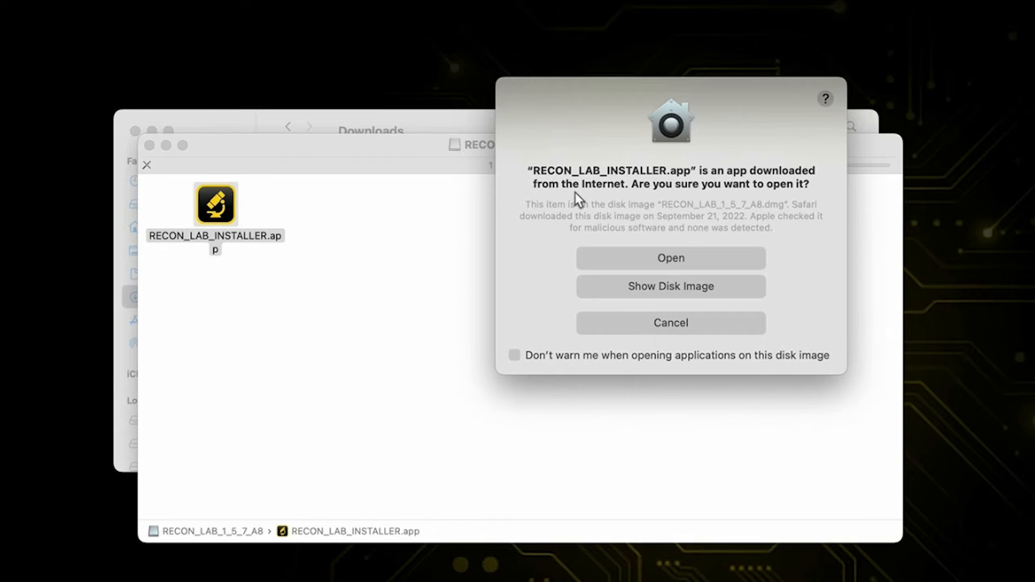
mouse_move(662, 258)
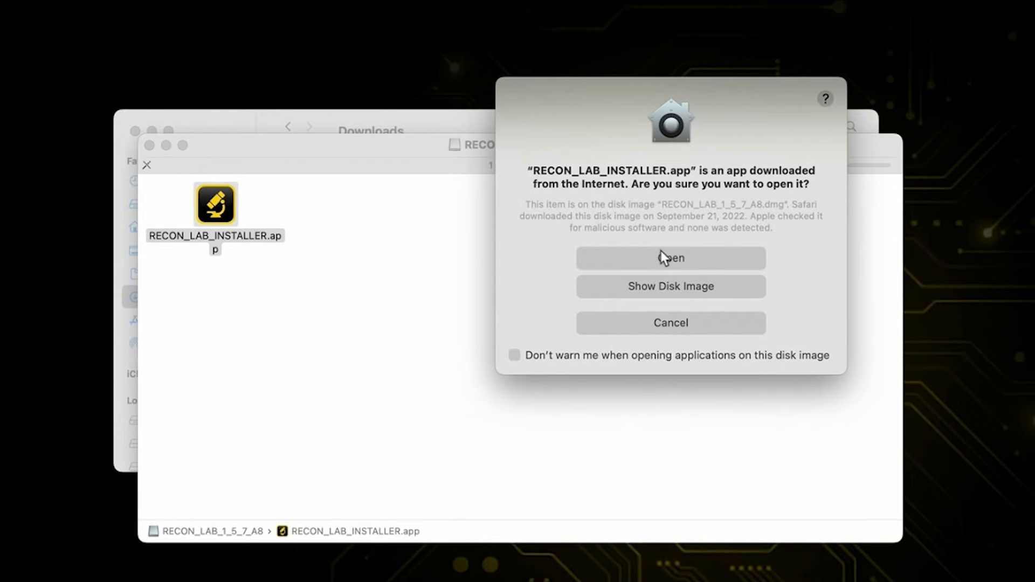
mouse_move(700, 264)
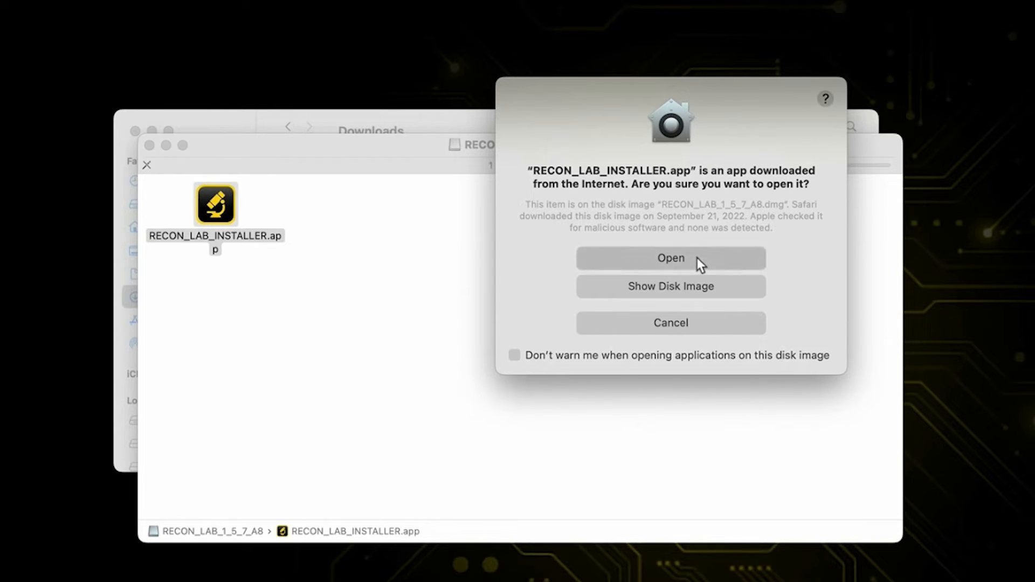
Step: Accept the Gatekeeper warning so the downloaded installer opens
click(670, 258)
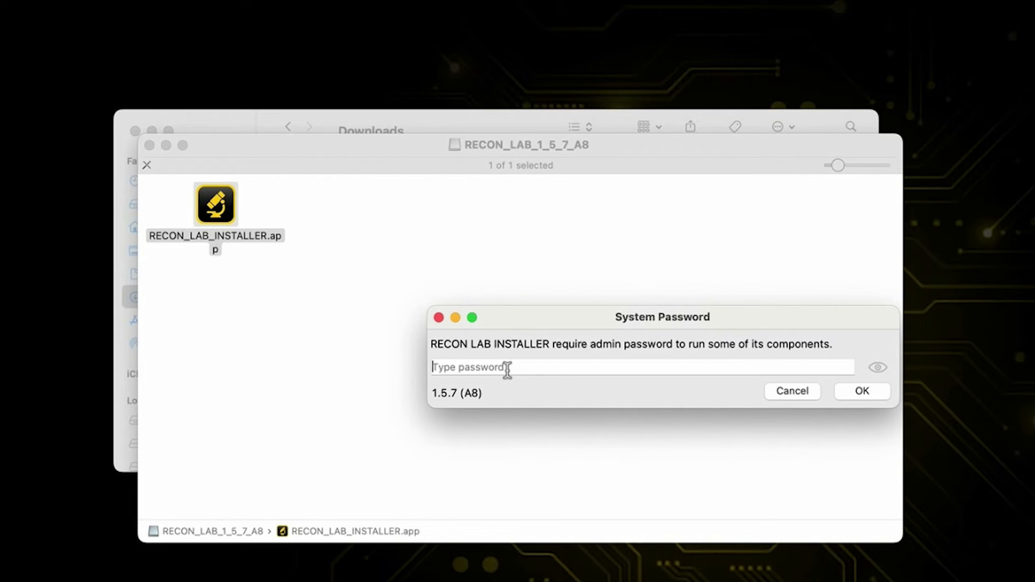
mouse_move(535, 371)
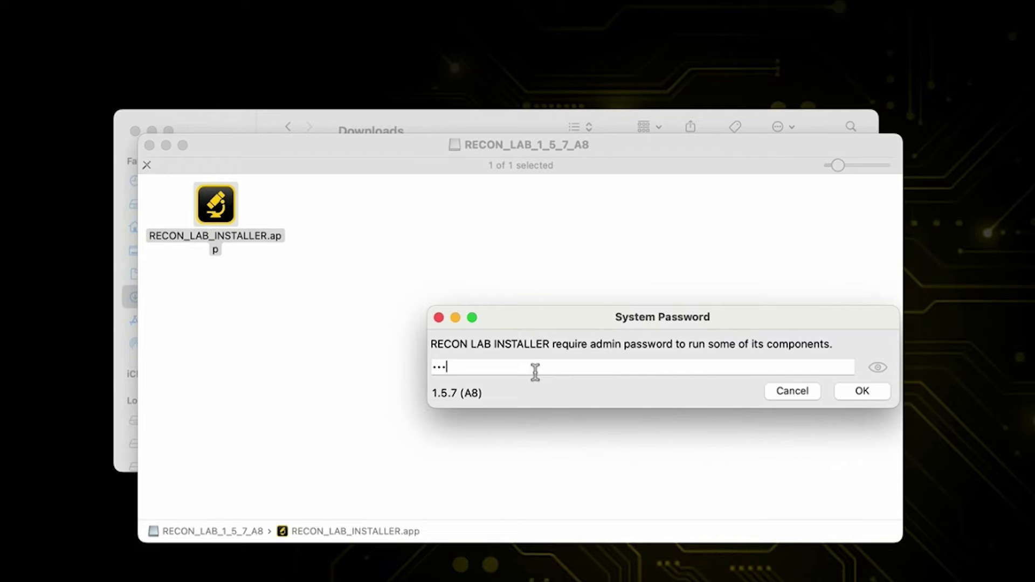
Step: Enter the admin password in the System Password dialog and confirm it
text(password)
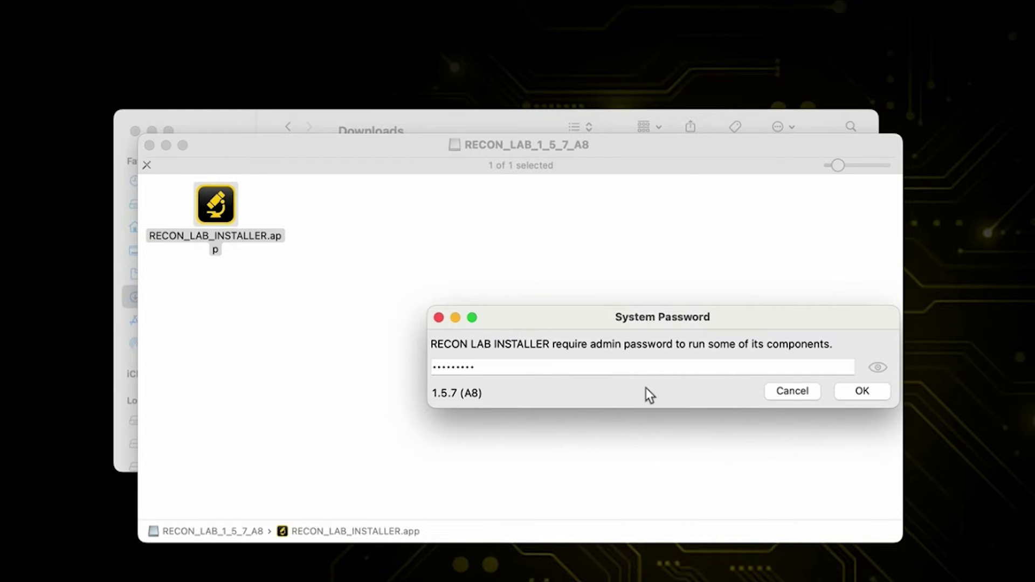
mouse_move(847, 403)
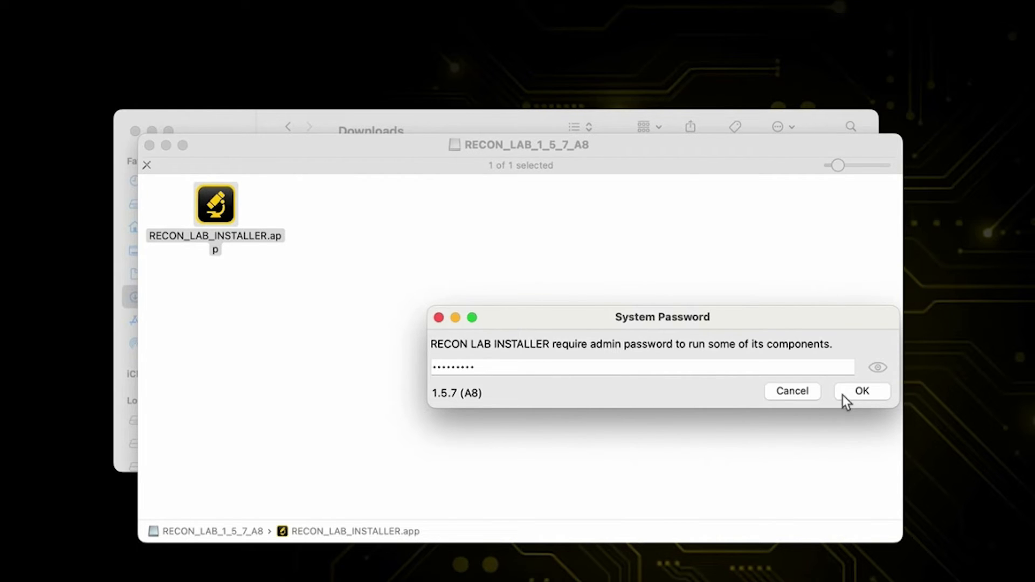
mouse_move(851, 403)
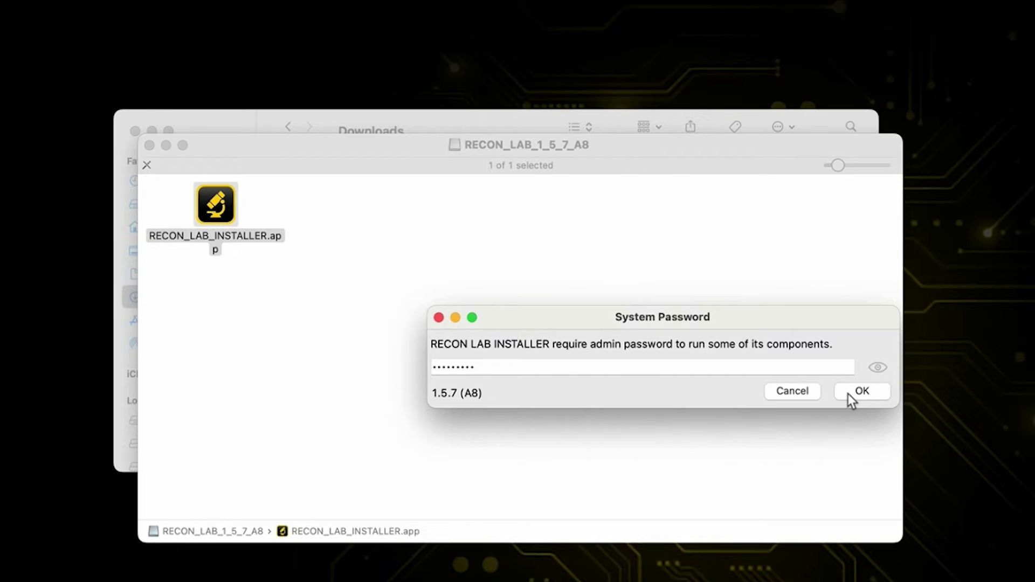
mouse_move(878, 402)
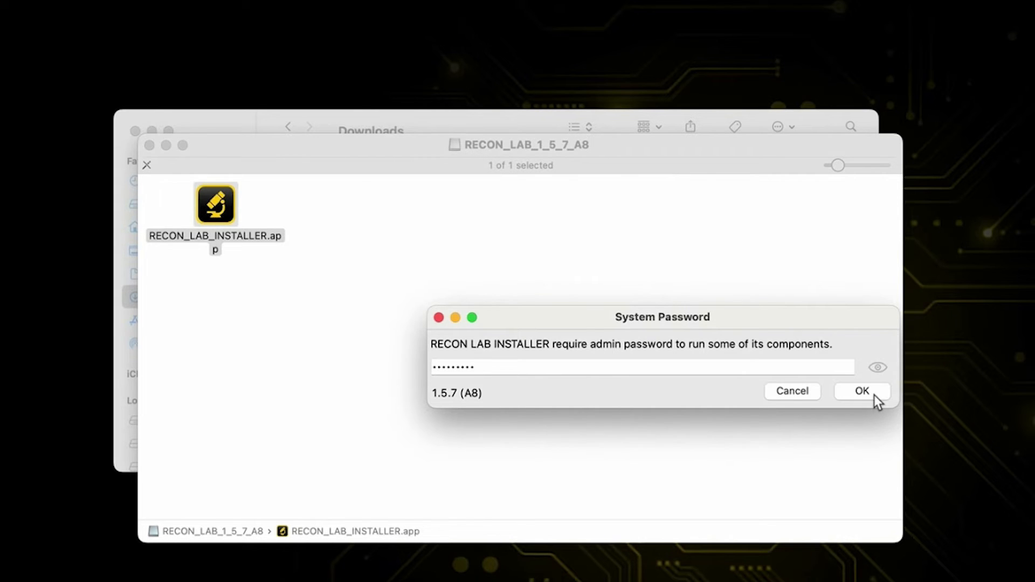
click(862, 391)
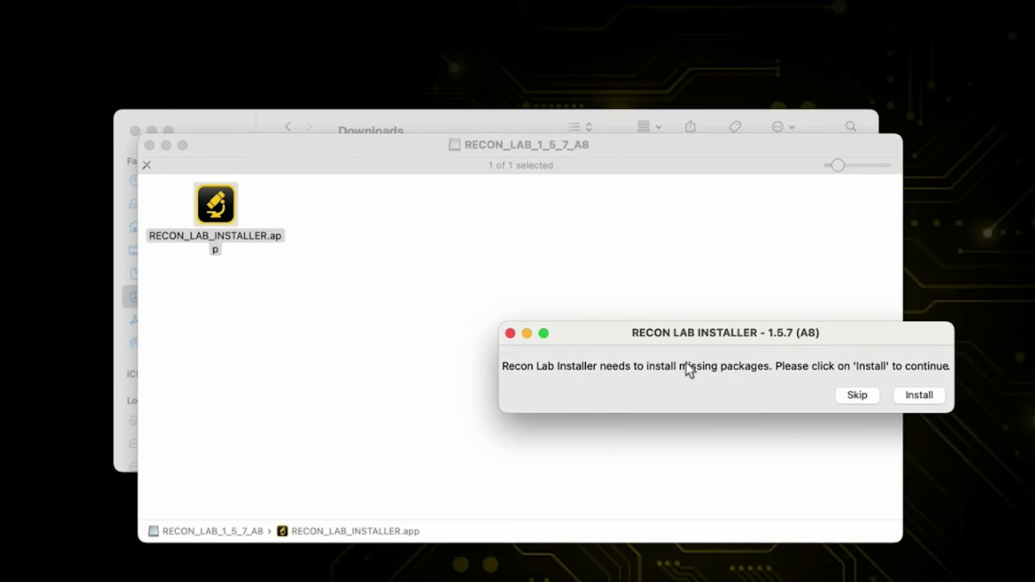
mouse_move(682, 368)
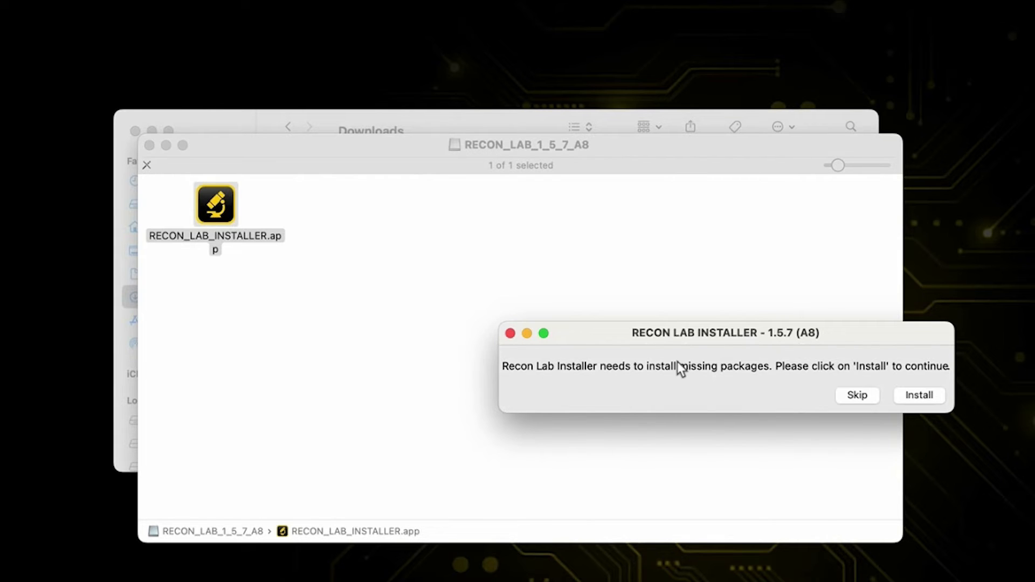
mouse_move(843, 380)
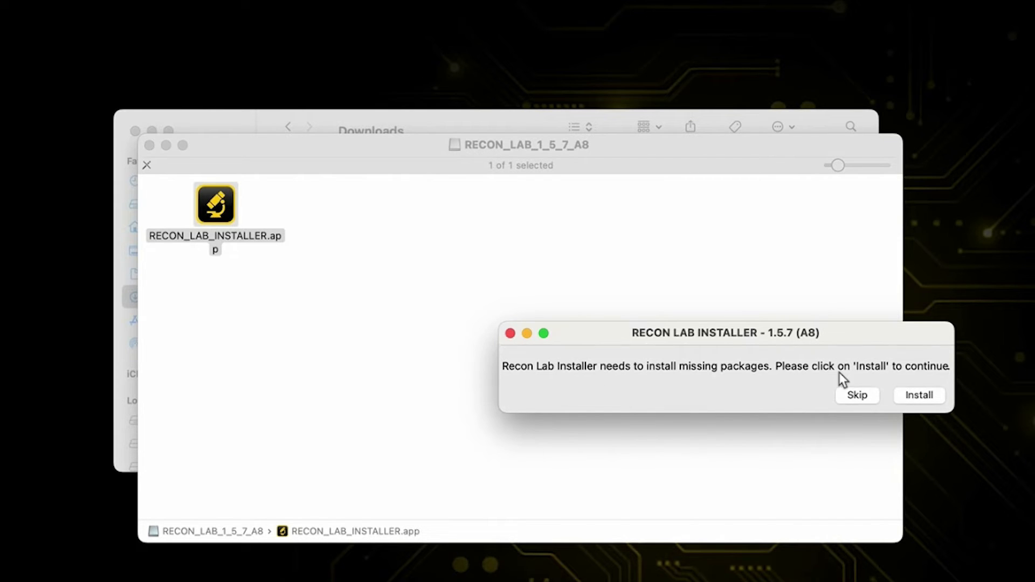
mouse_move(923, 408)
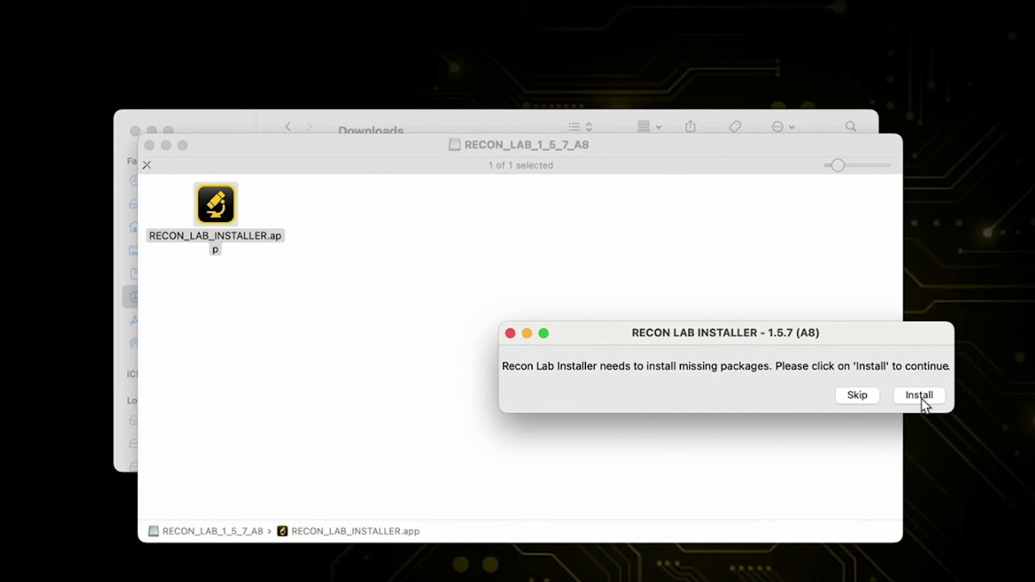
Step: Start installing the five missing supporting packages the installer needs
click(918, 395)
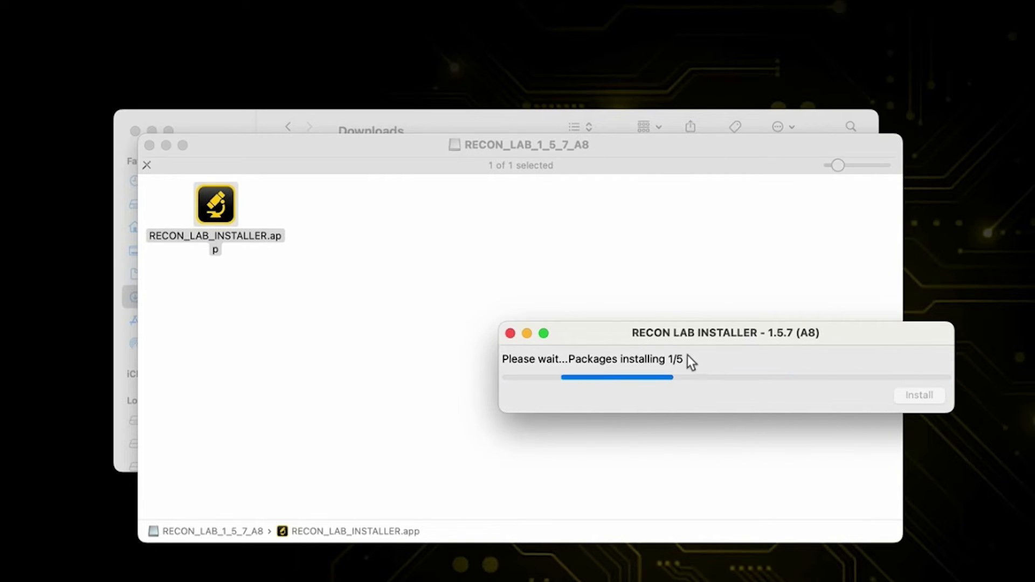
mouse_move(683, 368)
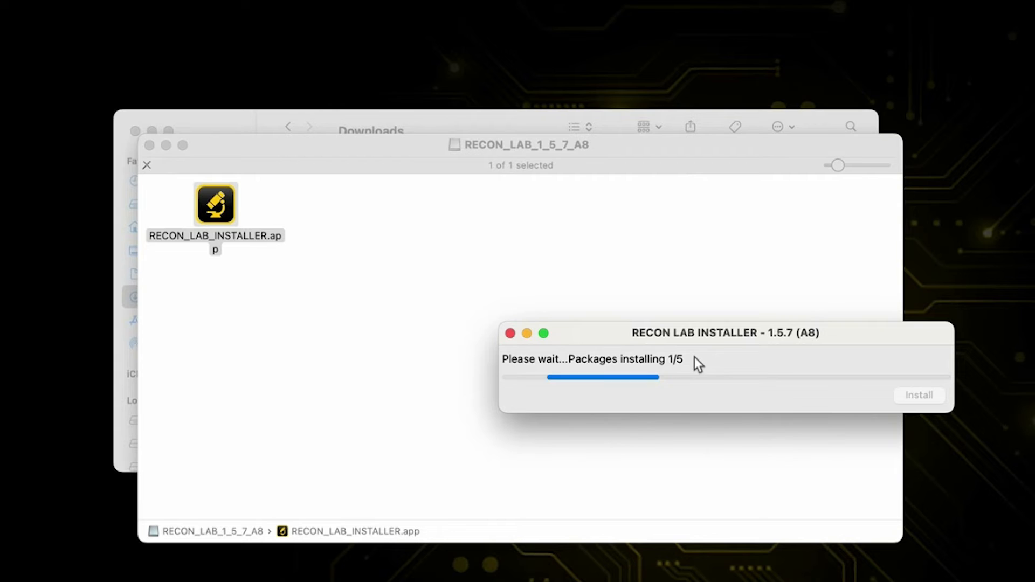
mouse_move(694, 367)
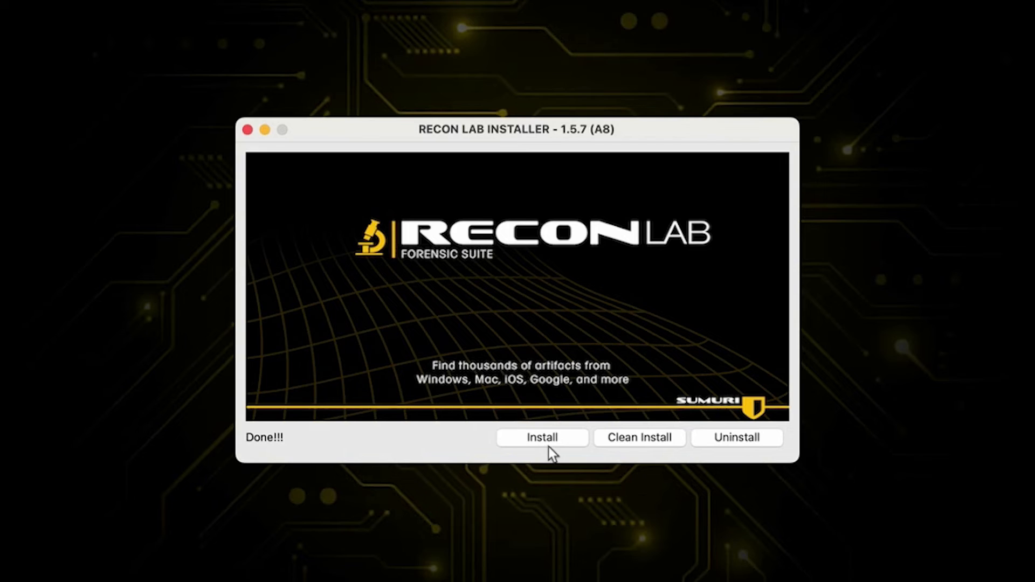
mouse_move(557, 453)
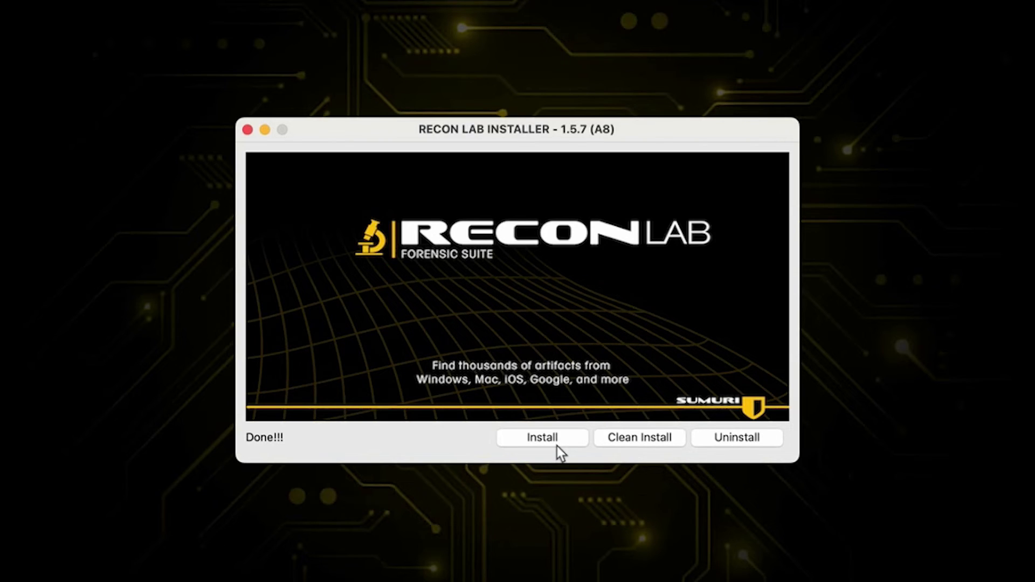
mouse_move(643, 449)
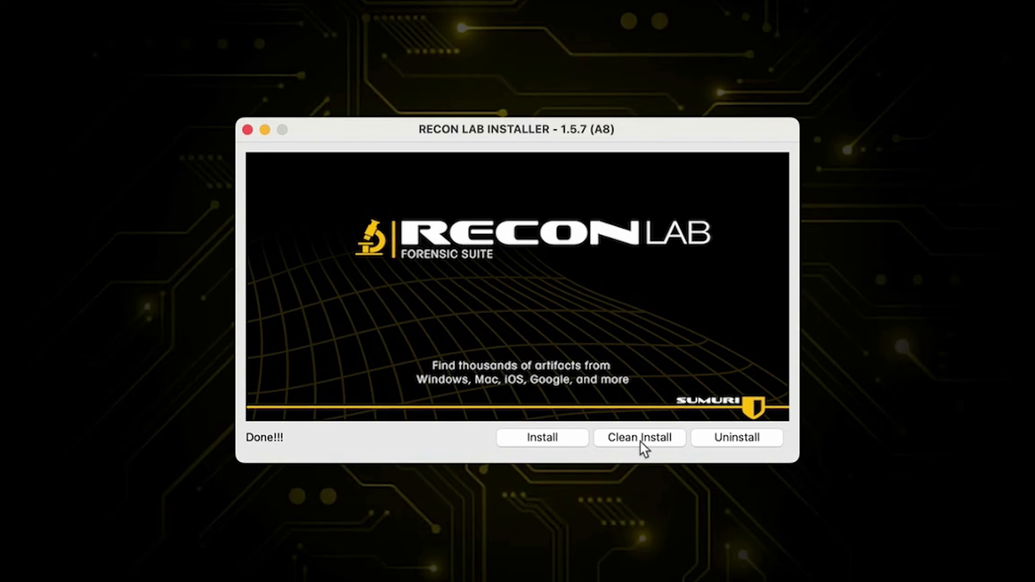
mouse_move(636, 454)
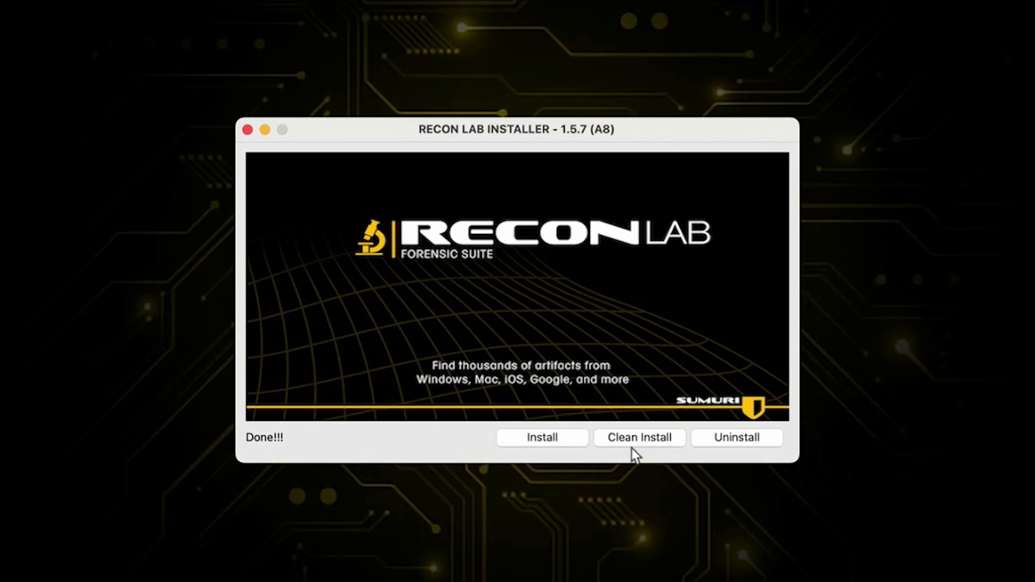
mouse_move(644, 452)
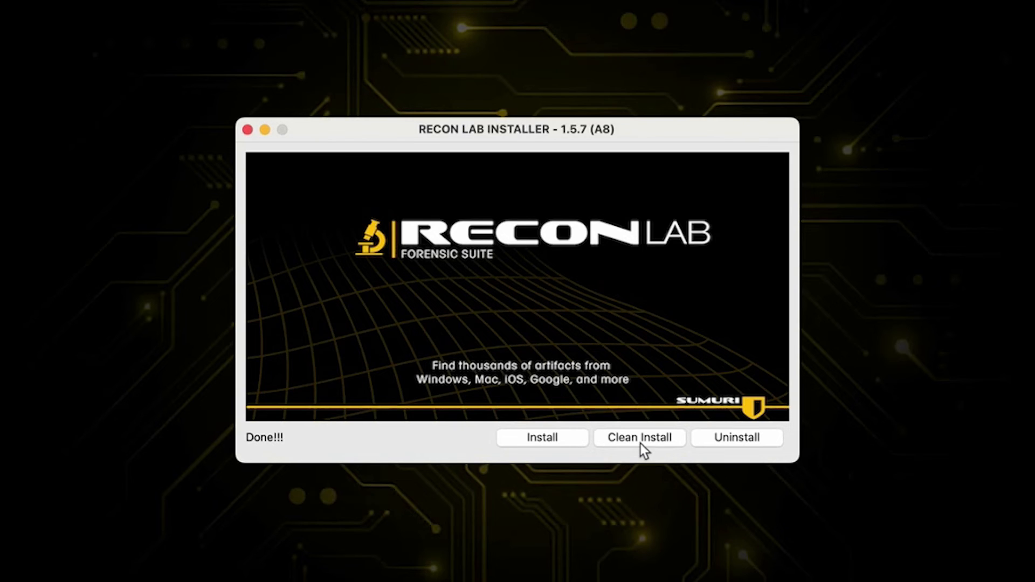
mouse_move(651, 453)
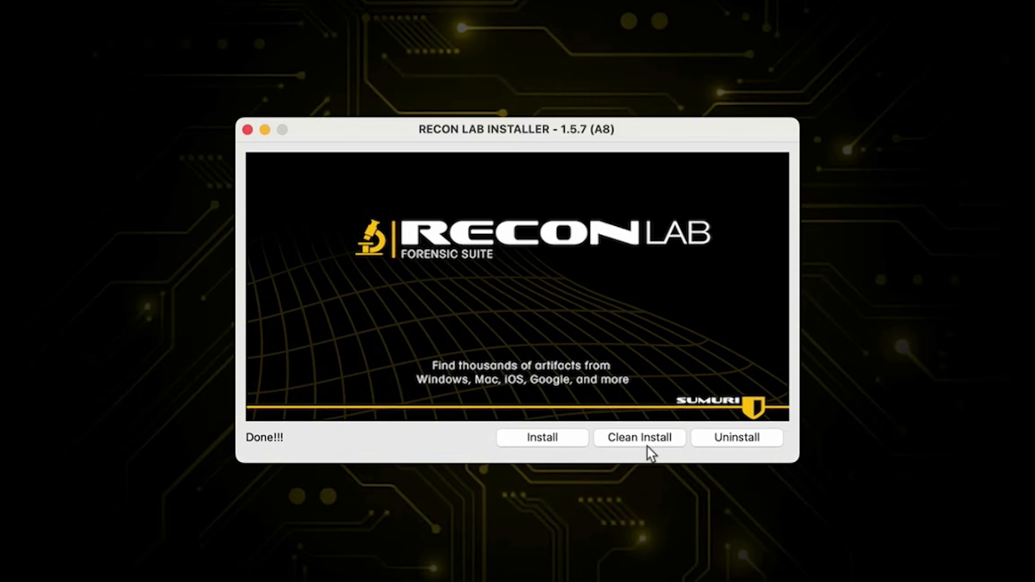
mouse_move(626, 450)
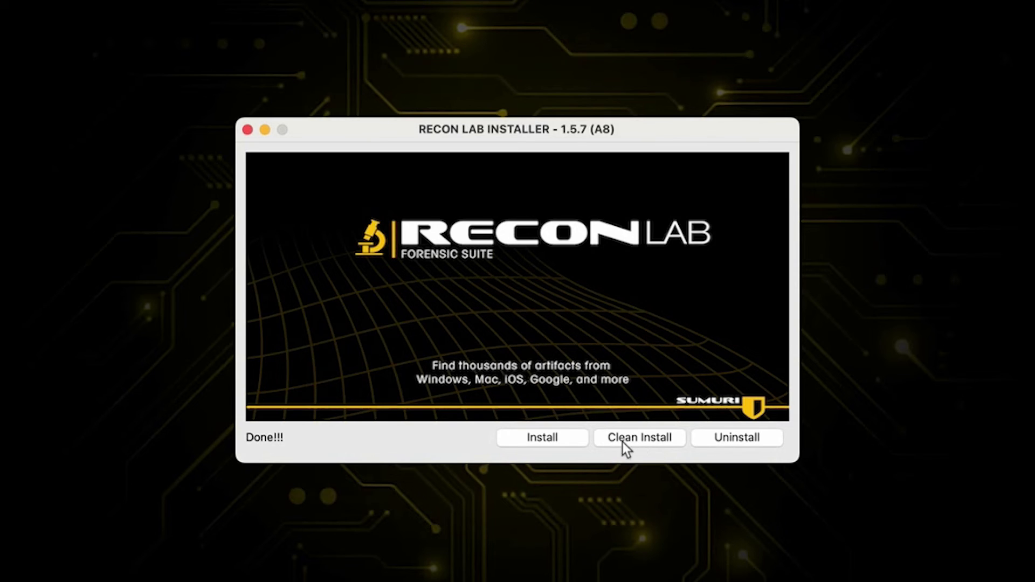
mouse_move(649, 457)
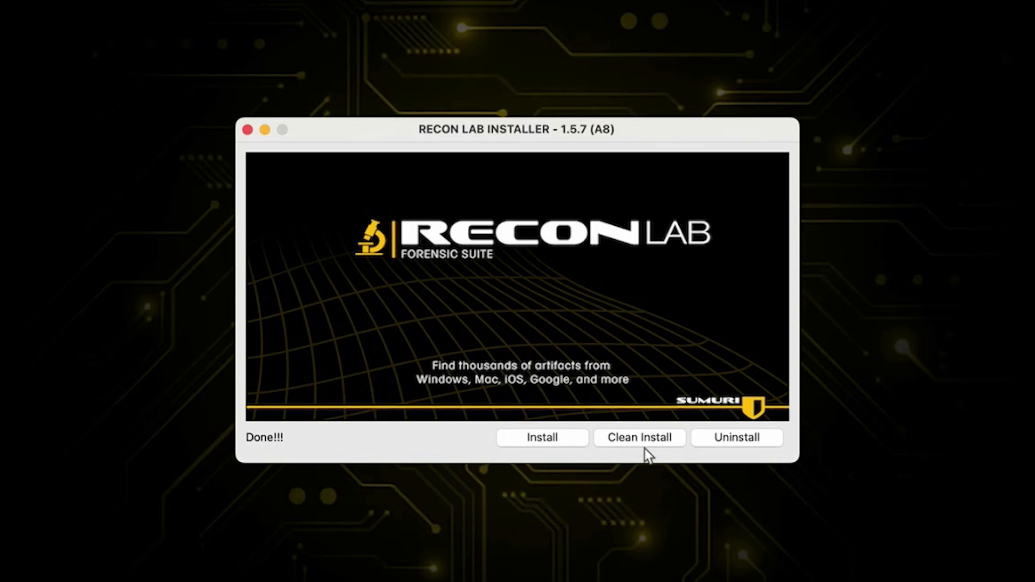
mouse_move(728, 456)
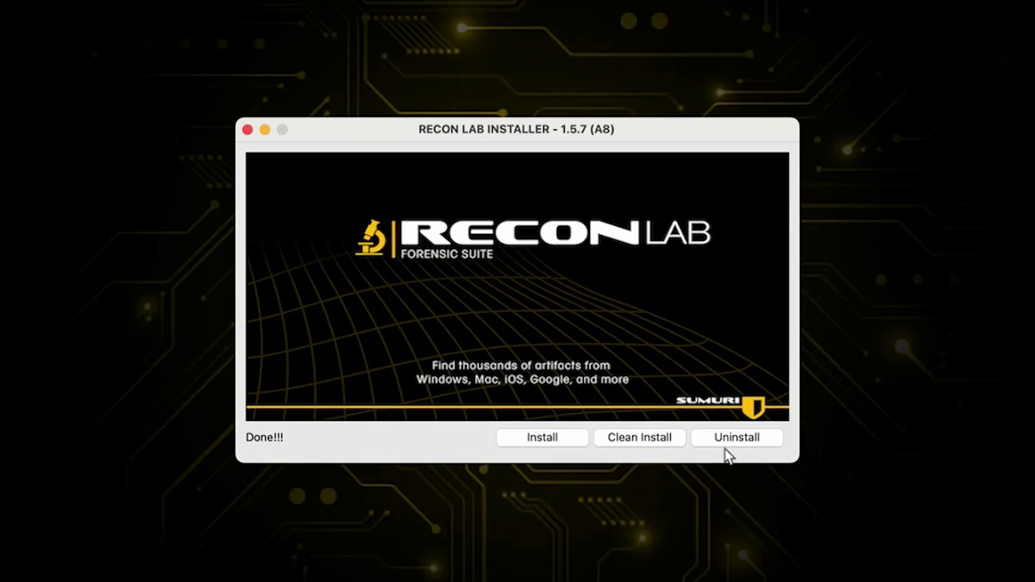
mouse_move(742, 451)
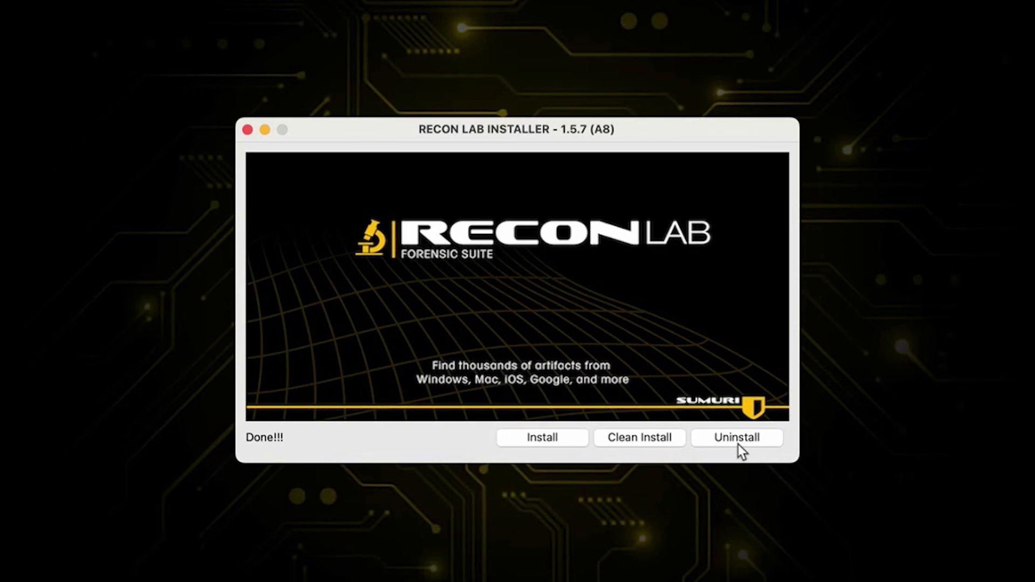
mouse_move(538, 460)
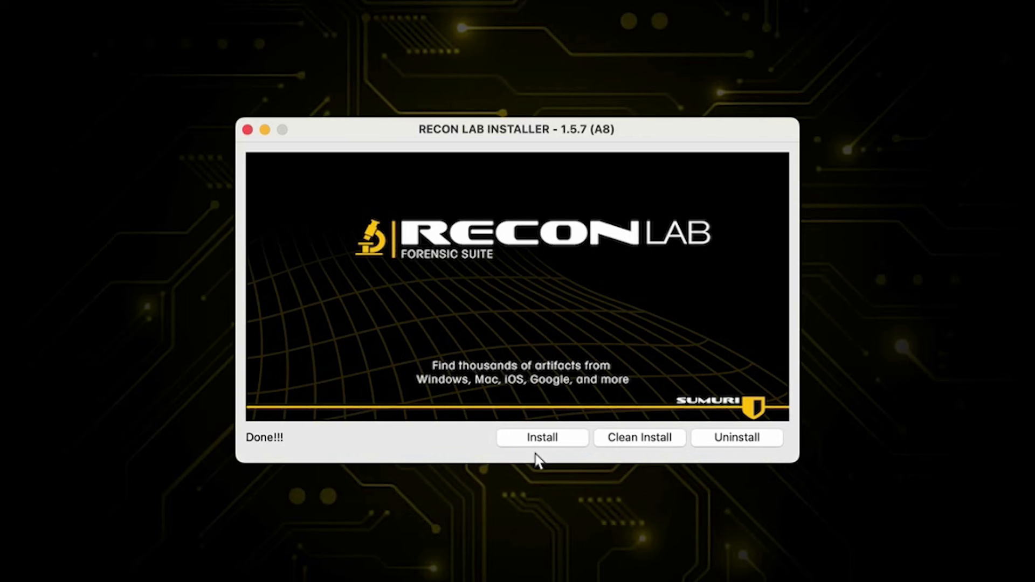
mouse_move(545, 453)
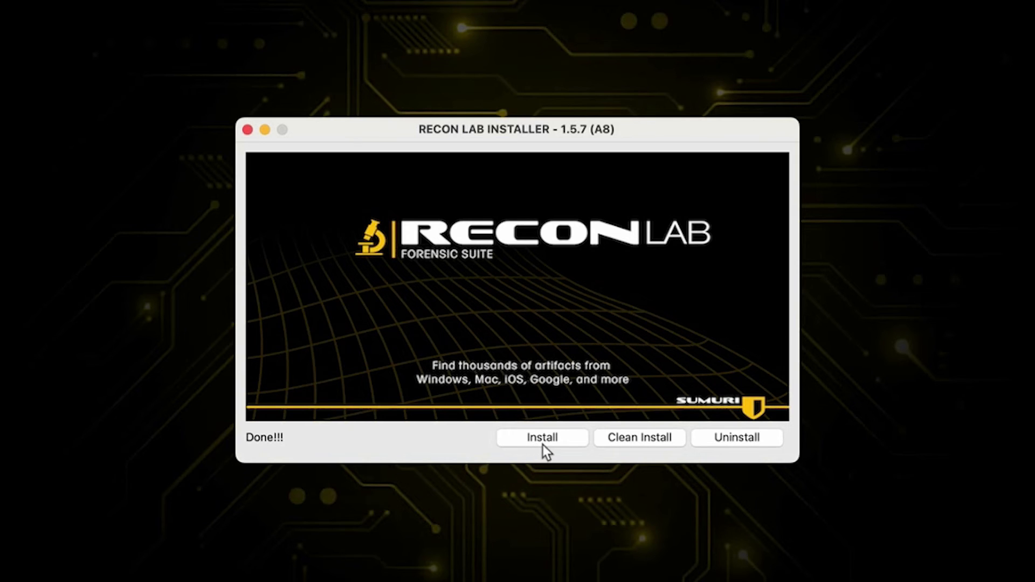
Step: Choose Install to put RECON LAB 1.5.7 over the existing version
click(541, 437)
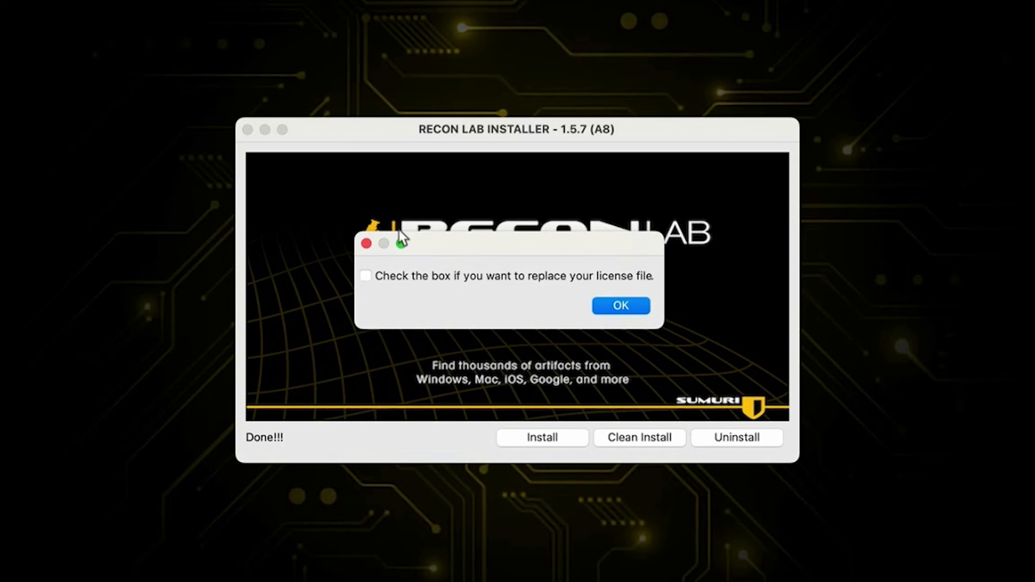
mouse_move(429, 303)
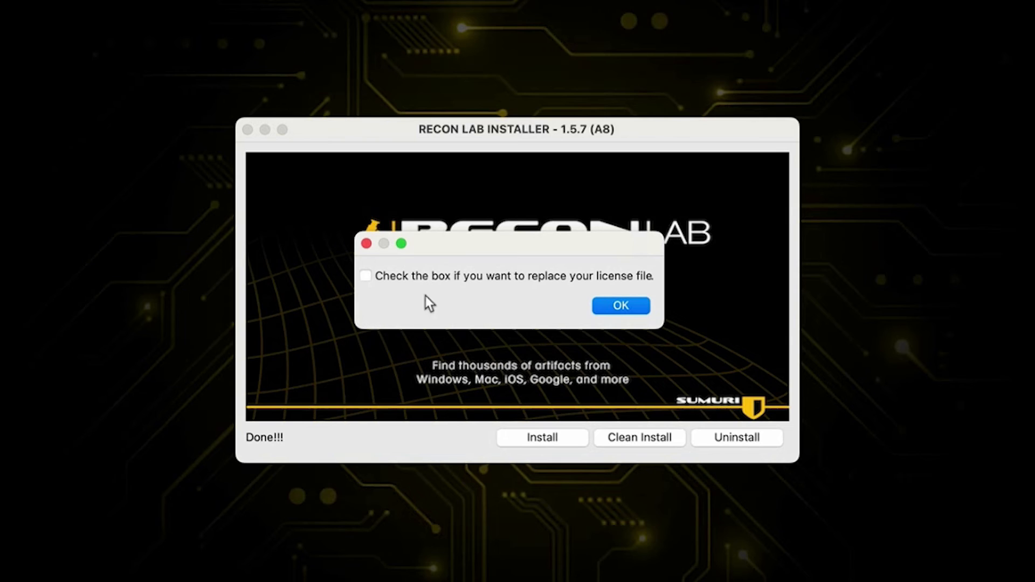
mouse_move(480, 294)
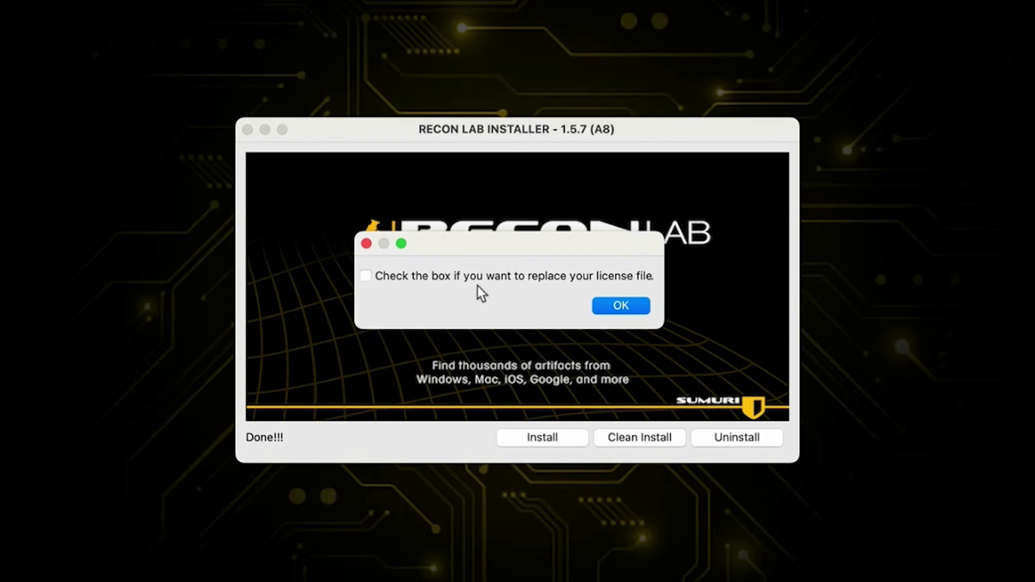
mouse_move(612, 309)
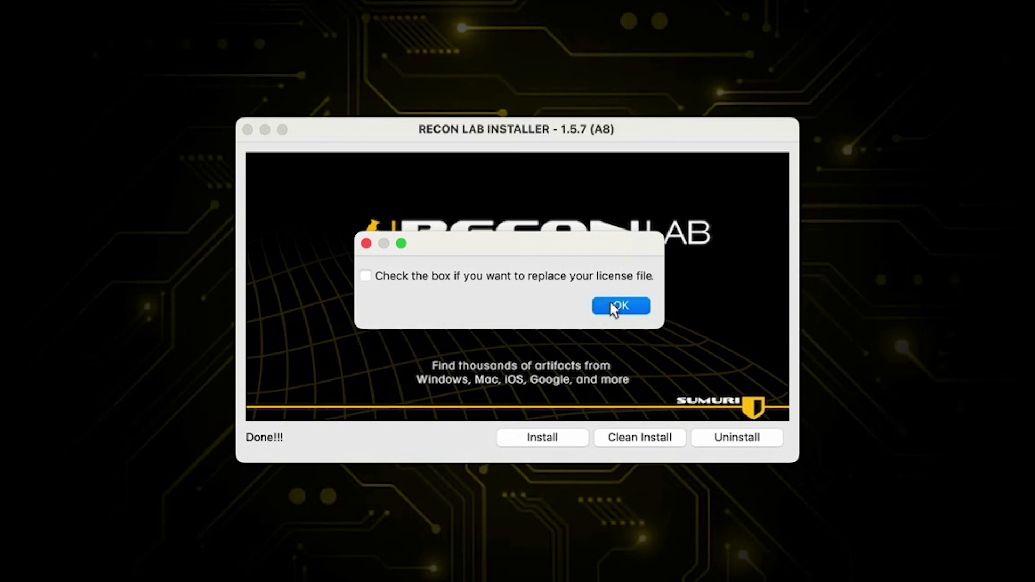
mouse_move(620, 311)
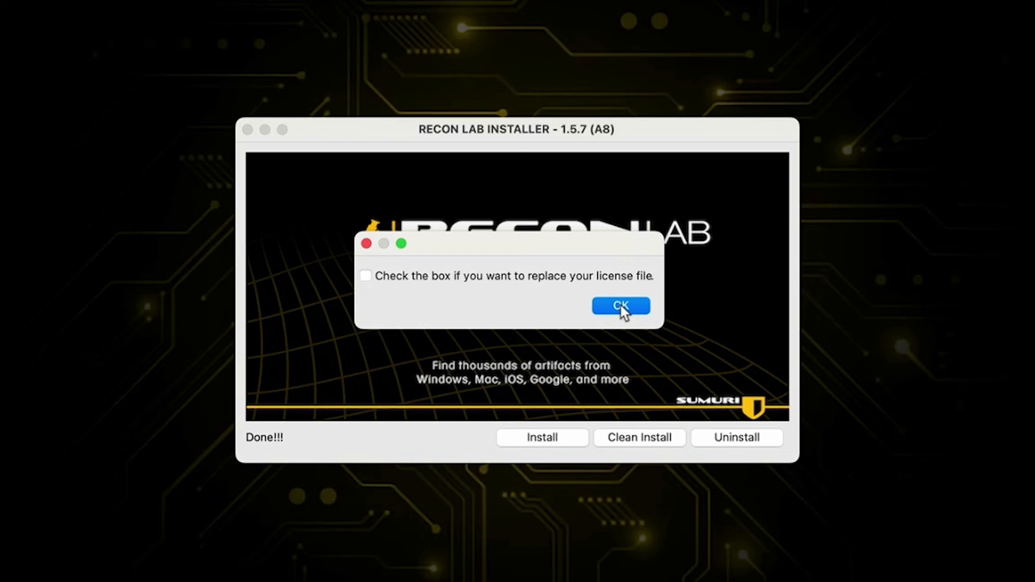
mouse_move(607, 312)
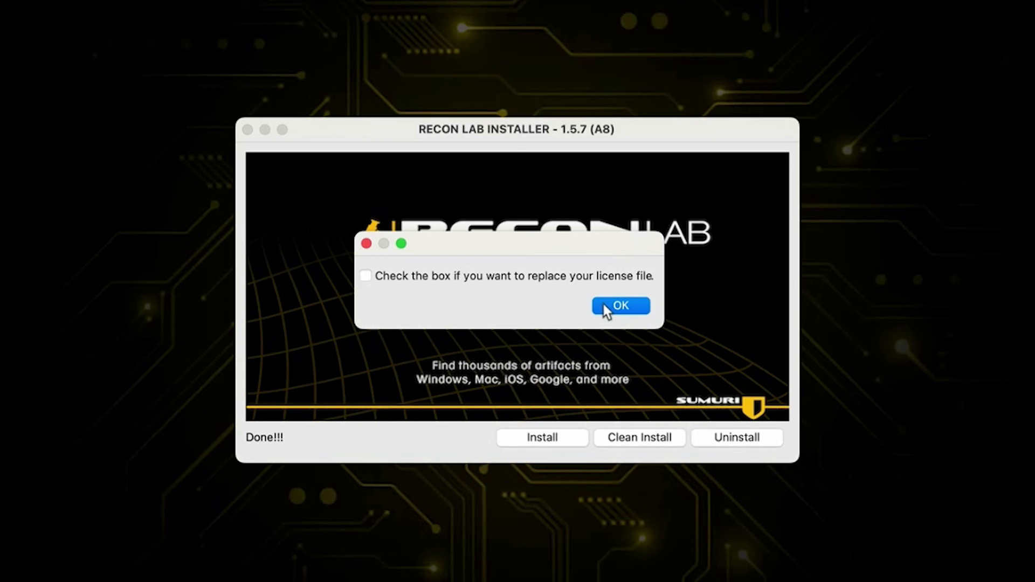
Step: Confirm the license prompt without replacing the existing license file
click(620, 305)
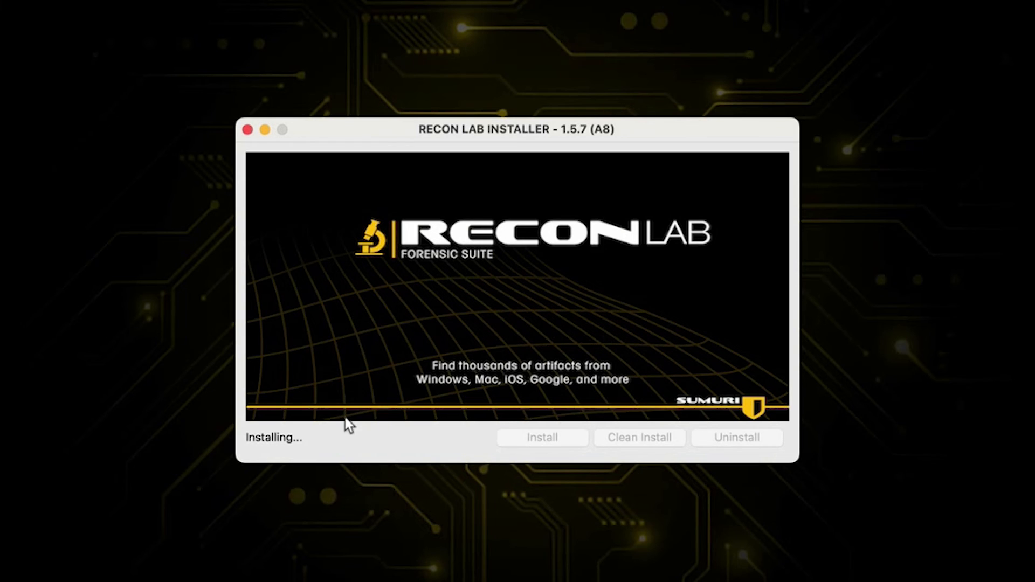
mouse_move(429, 448)
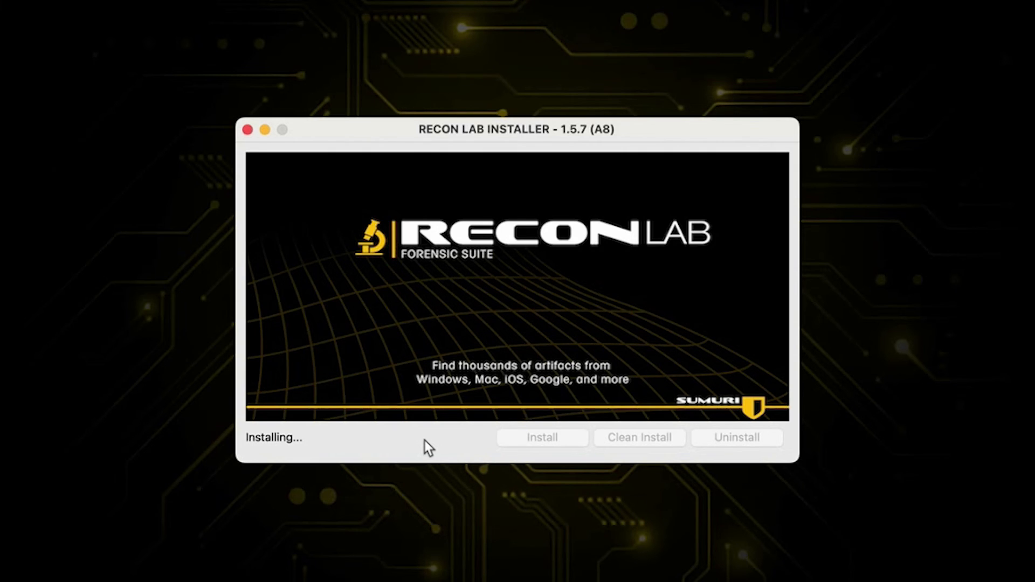
mouse_move(272, 451)
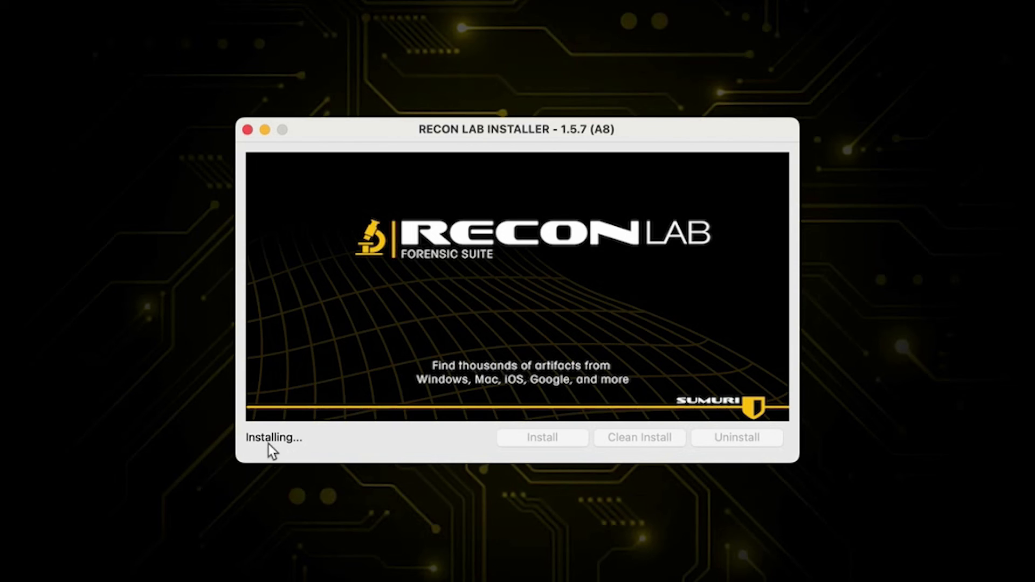
mouse_move(251, 444)
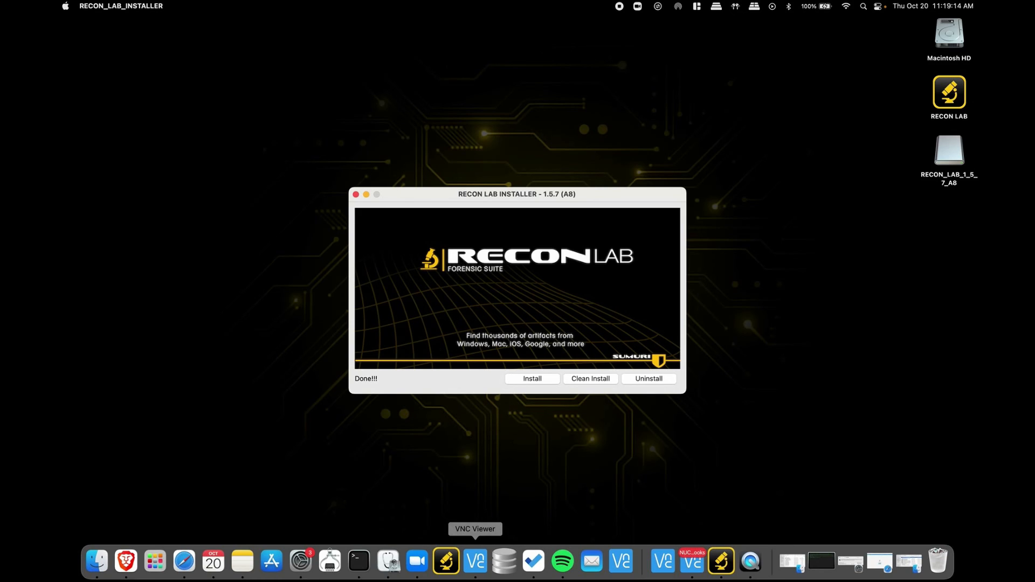
Step: Launch the newly installed RECON LAB 1.5.7 from the Dock
click(532, 379)
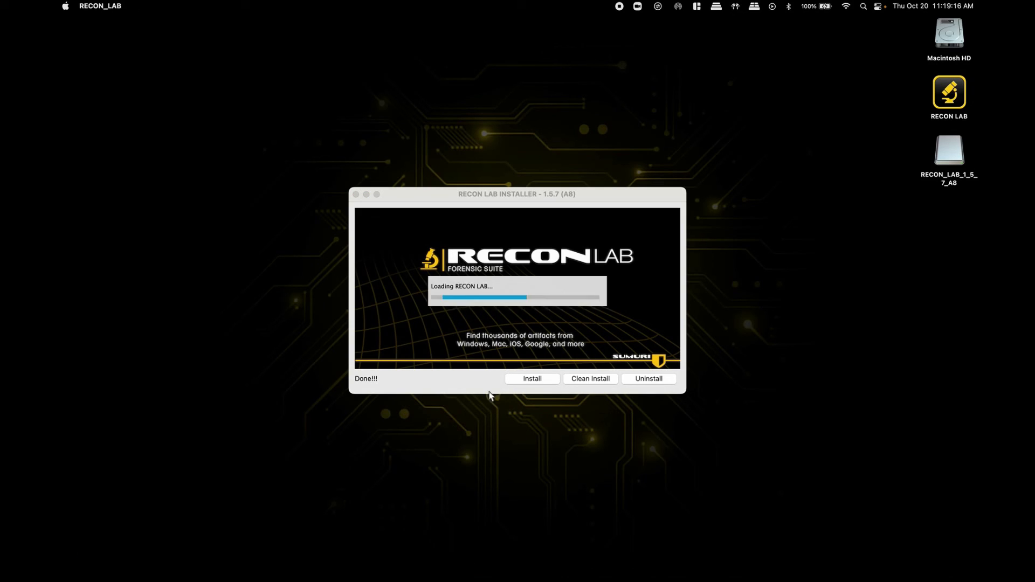
mouse_move(482, 437)
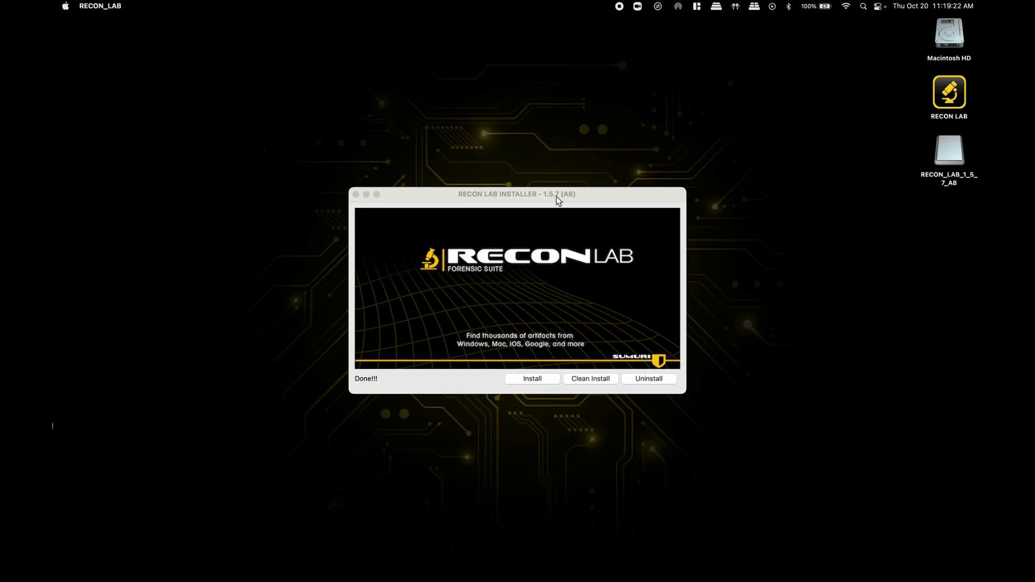
click(531, 378)
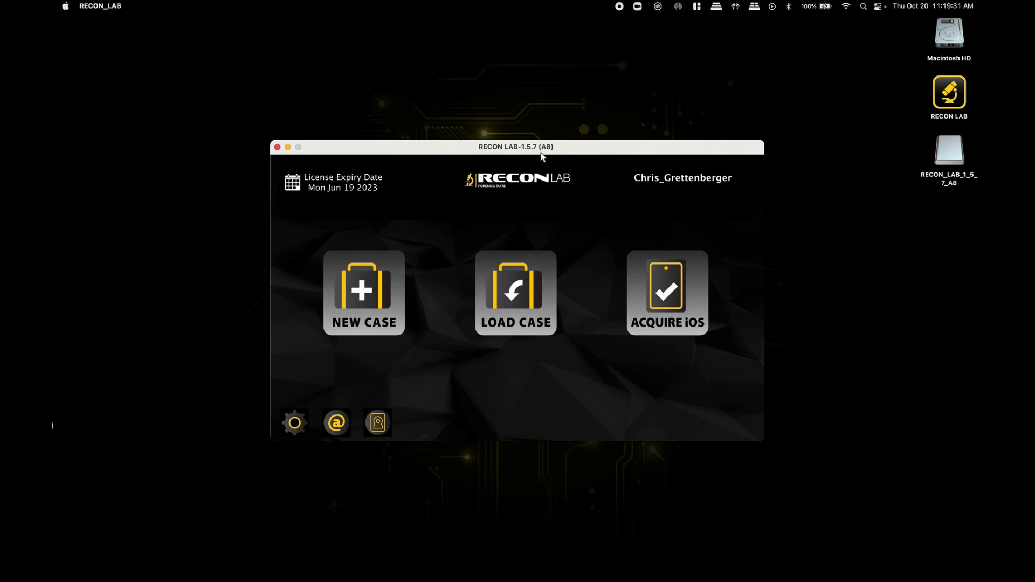
mouse_move(515, 297)
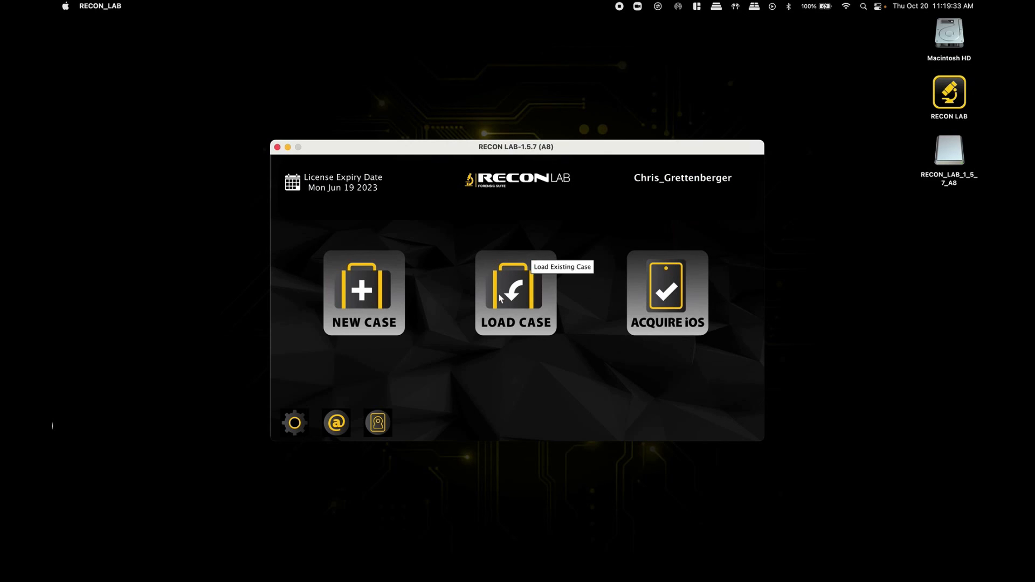